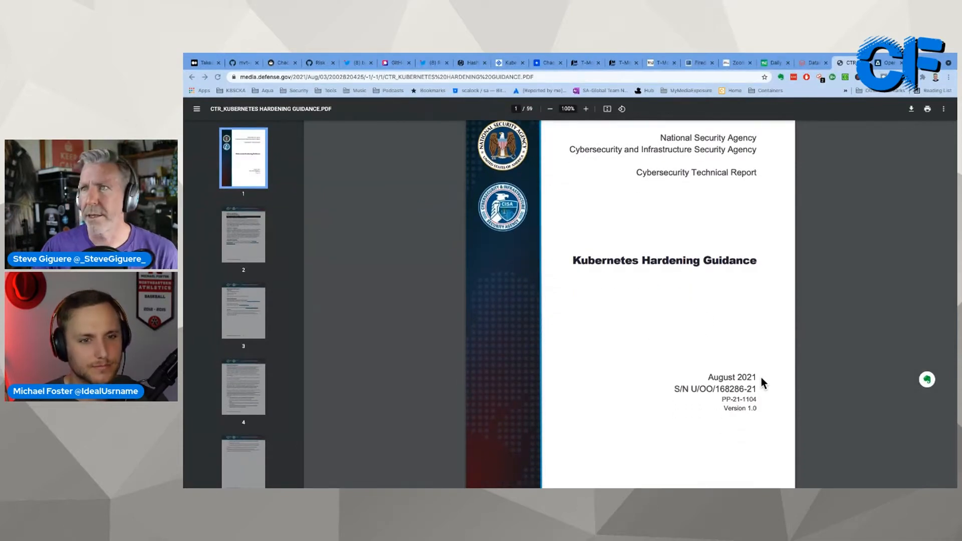
{"action": "mouse_move", "coordinate": [321, 252]}
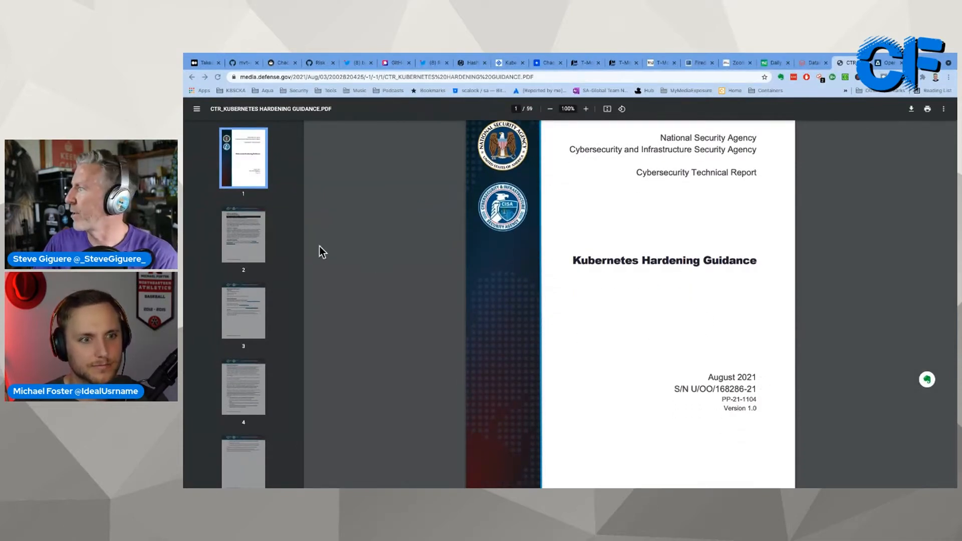
{"action": "mouse_move", "coordinate": [585, 225]}
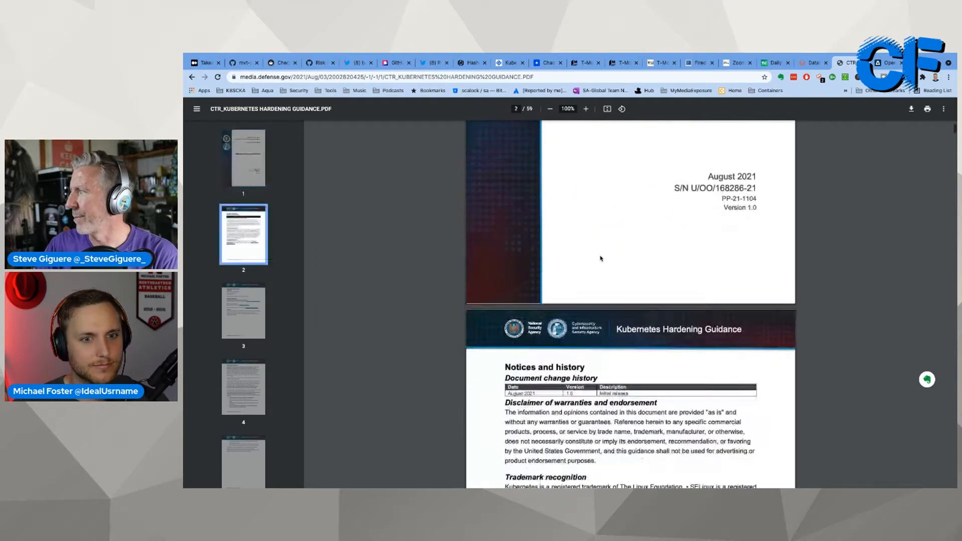
Scroll the NSA Kubernetes Hardening Guidance PDF down to page 26, Authentication and authorization
{"action": "scroll", "scroll_direction": "down", "scroll_amount": 3}
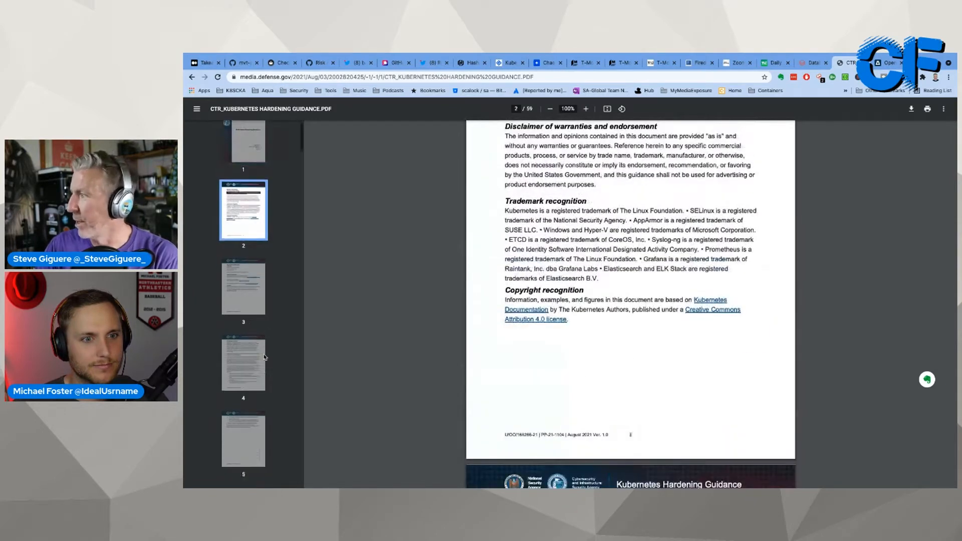
{"action": "scroll", "scroll_direction": "down", "scroll_amount": 3}
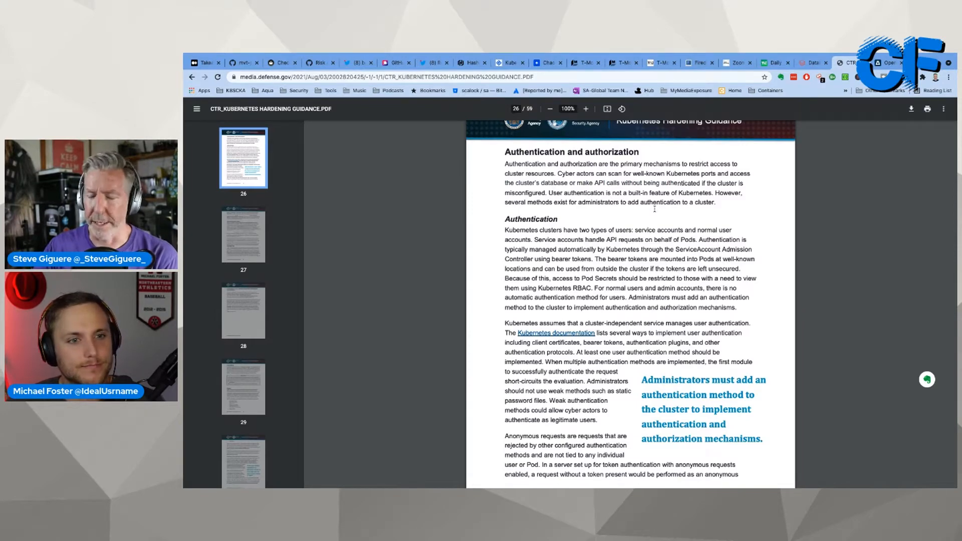
{"action": "mouse_move", "coordinate": [874, 135]}
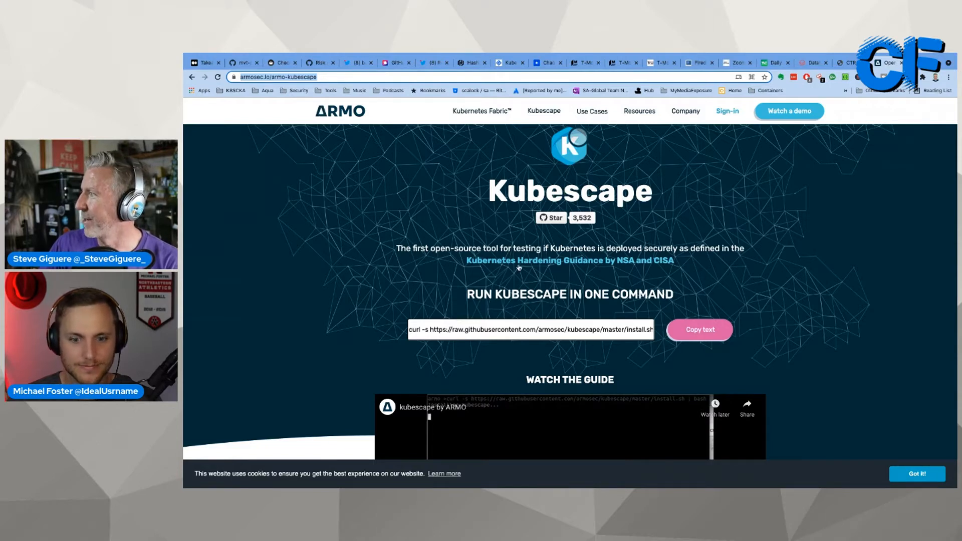
{"action": "mouse_move", "coordinate": [673, 264]}
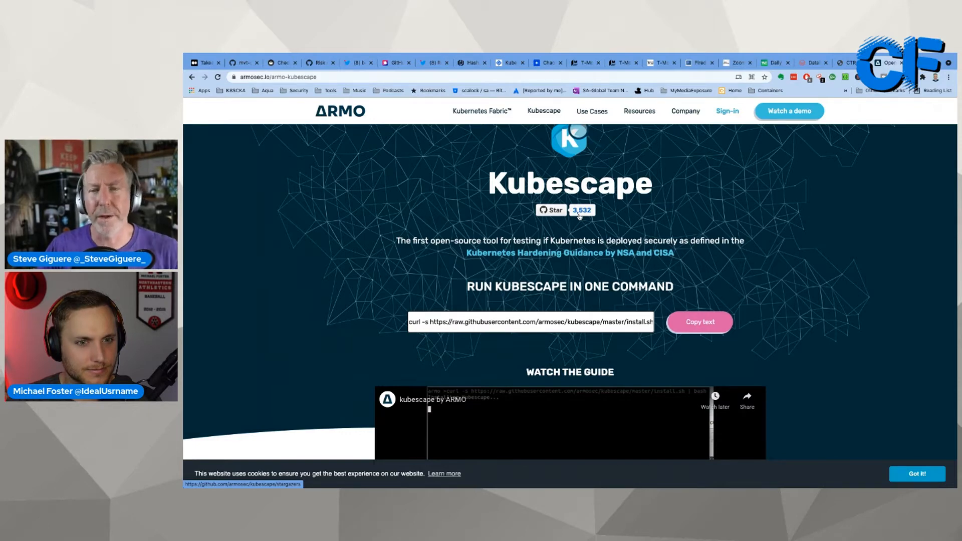
Scroll the ARMO Kubescape page to the one-command curl install line
{"action": "scroll", "scroll_direction": "down", "scroll_amount": 3}
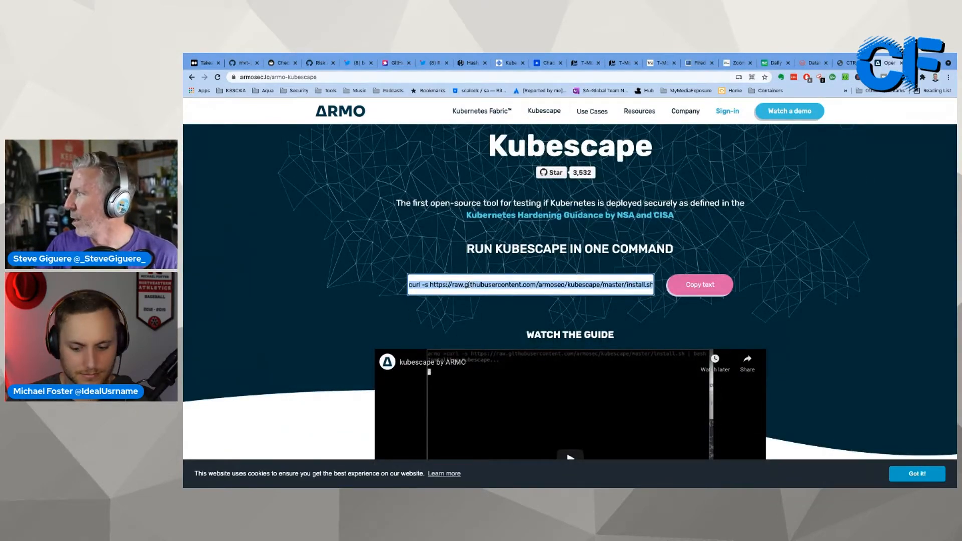
{"action": "mouse_move", "coordinate": [551, 217]}
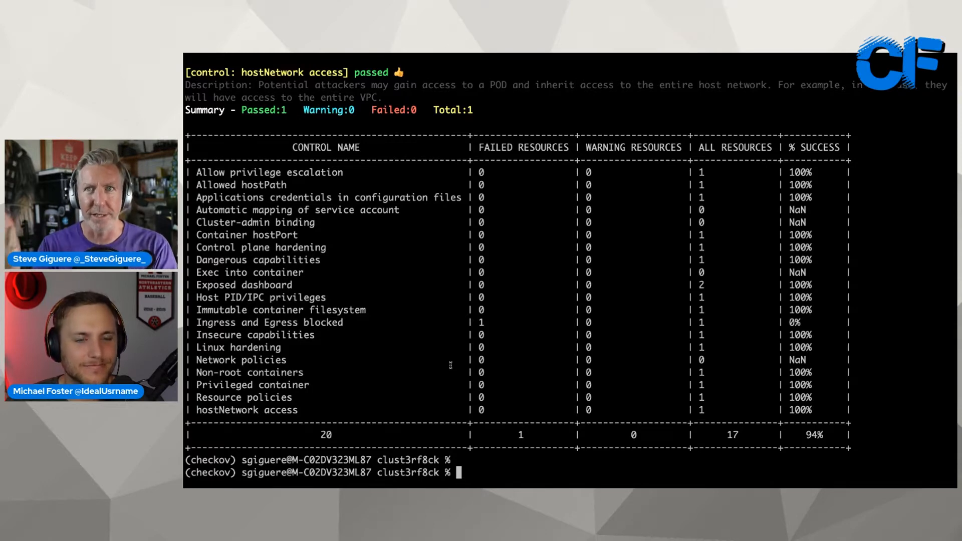
{"action": "mouse_move", "coordinate": [457, 381]}
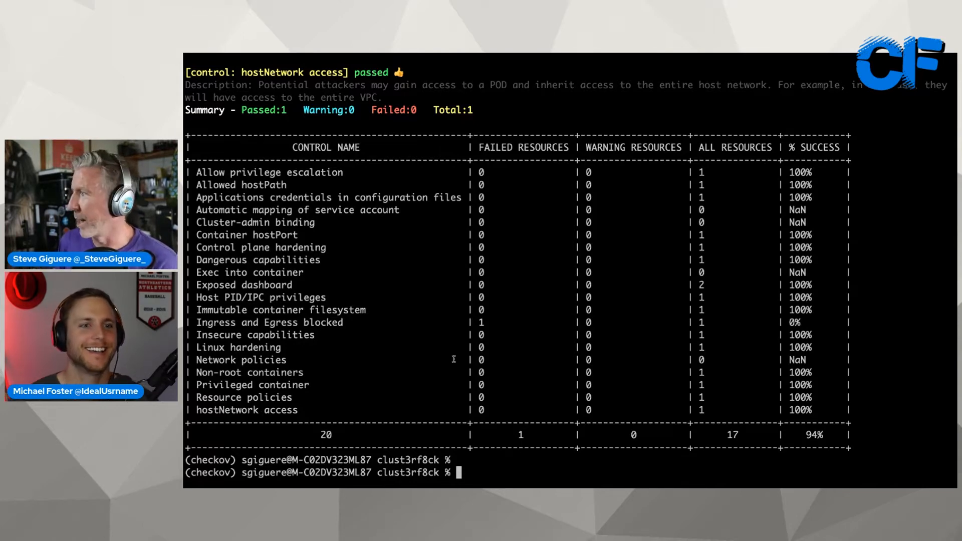
Run kubescape -h, then trim a drafted scan command back to 'kubescape scan framework -'
{"action": "type", "text": "kubescape -h"}
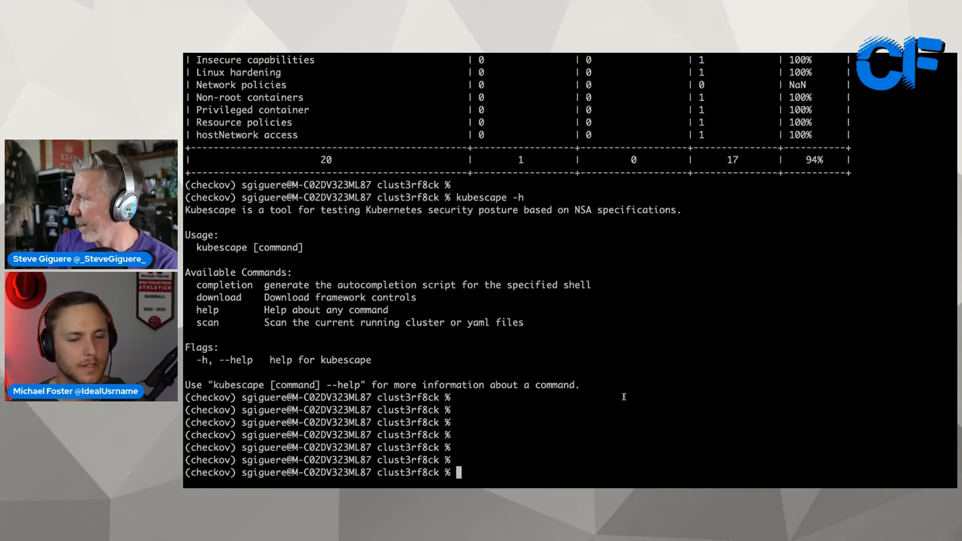
{"action": "type", "text": "kubescape scan framework nsa clust3rf8ck.yaml"}
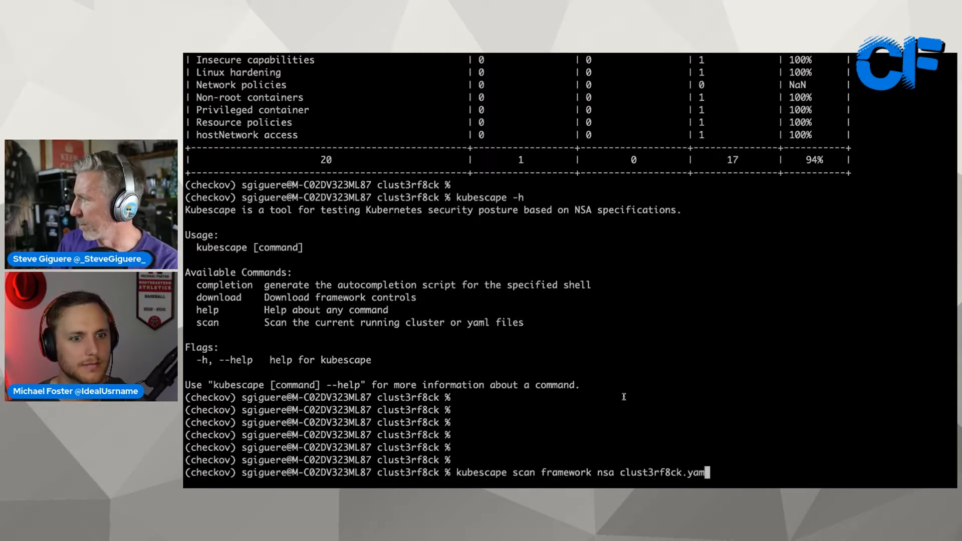
{"action": "key", "text": "Backspace"}
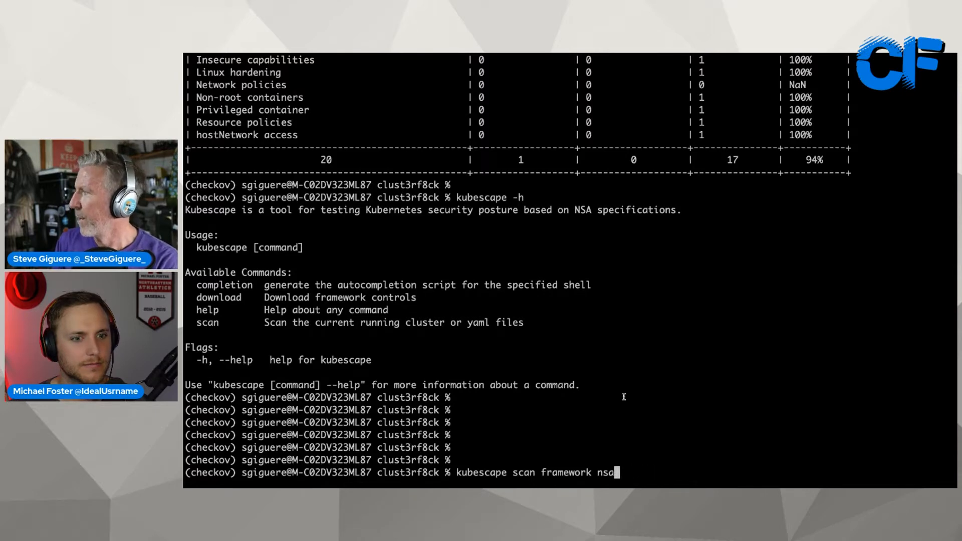
{"action": "key", "text": "Backspace"}
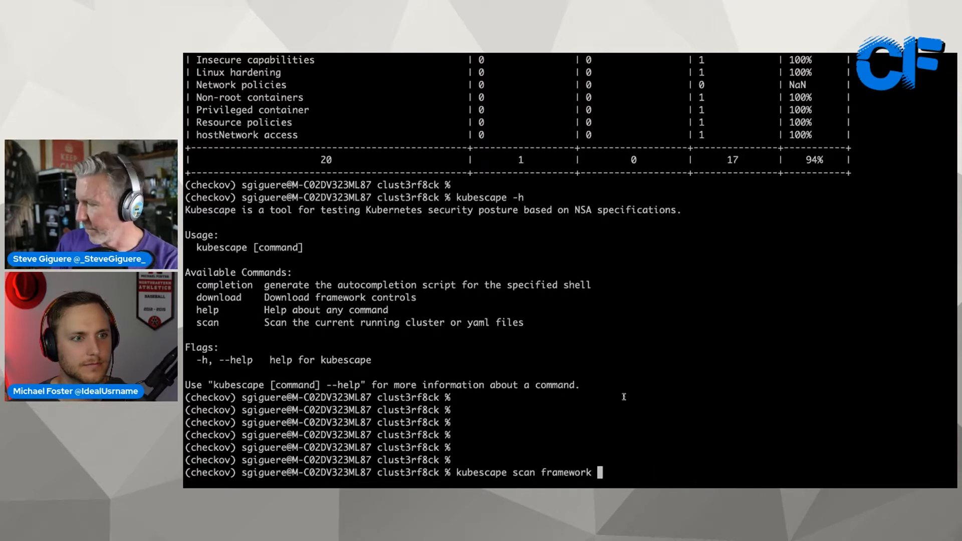
{"action": "type", "text": "-h"}
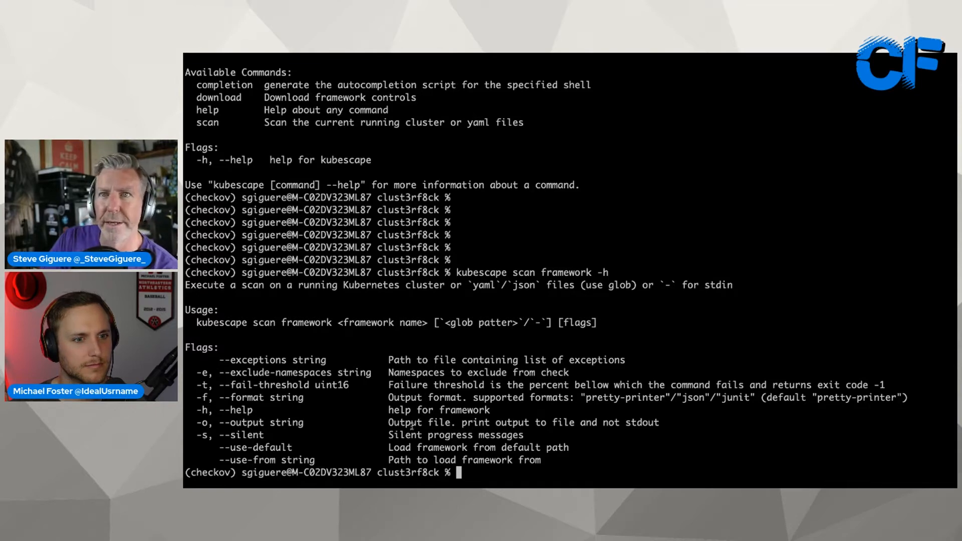
Run kubescape scan framework -h, then recall it and replace -h with nsa
{"action": "type", "text": "kubescape scan framework -h"}
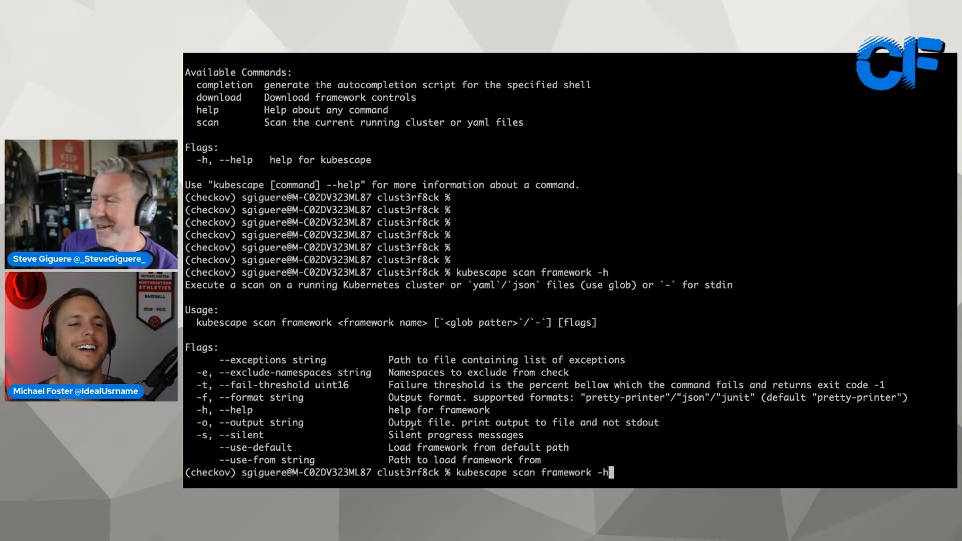
{"action": "key", "text": "Backspace"}
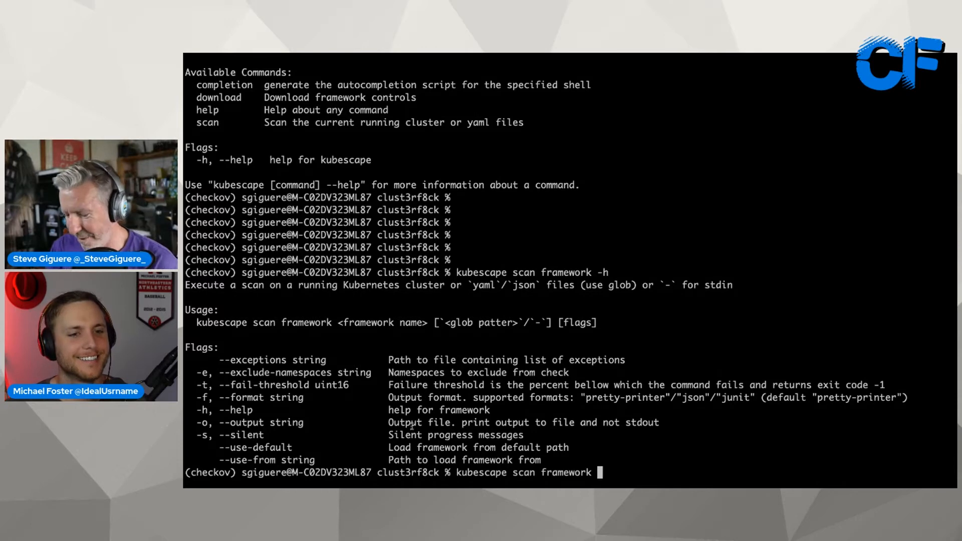
{"action": "type", "text": "nsa"}
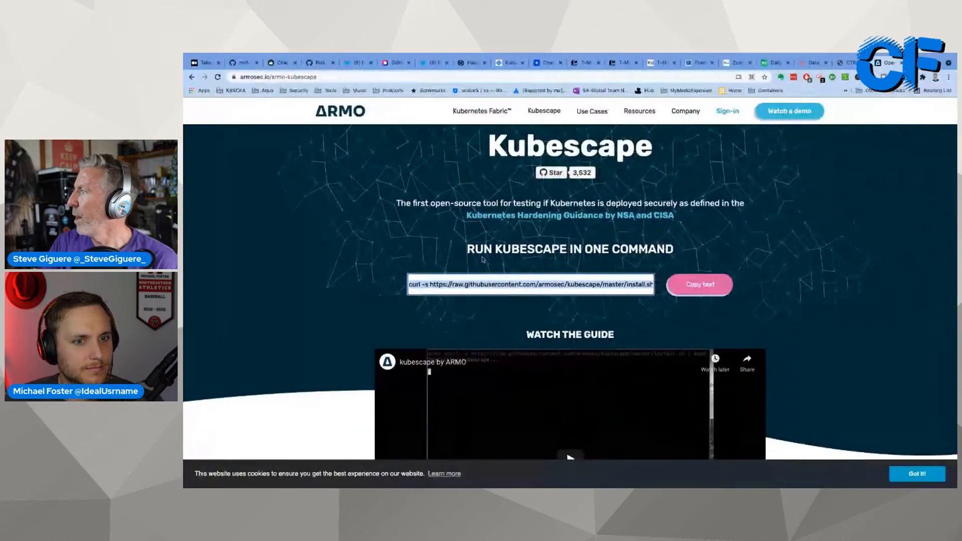
Scroll the Kubescape page past the guide video and back to the install command
{"action": "scroll", "scroll_direction": "down", "scroll_amount": 3}
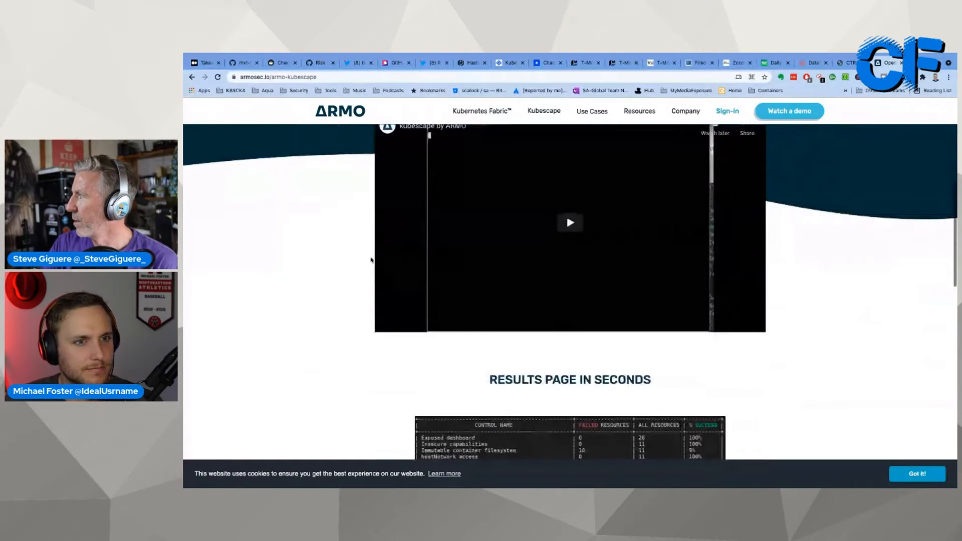
{"action": "scroll", "scroll_direction": "up", "scroll_amount": 3}
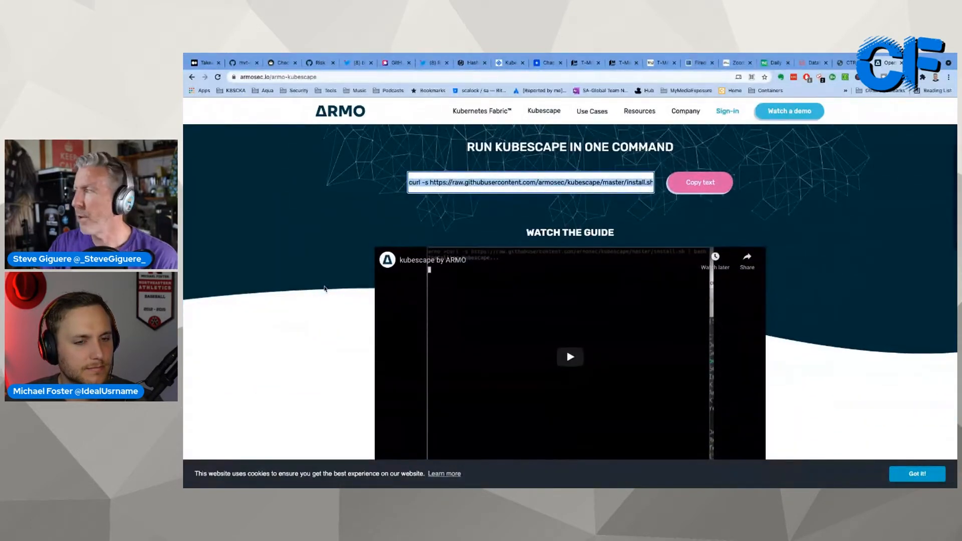
{"action": "scroll", "scroll_direction": "down", "scroll_amount": 3}
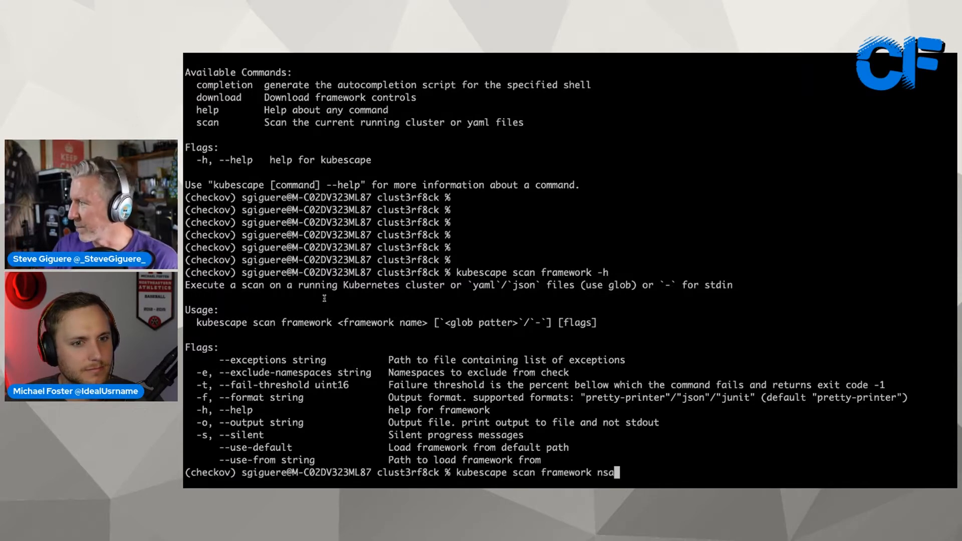
{"action": "mouse_move", "coordinate": [525, 386]}
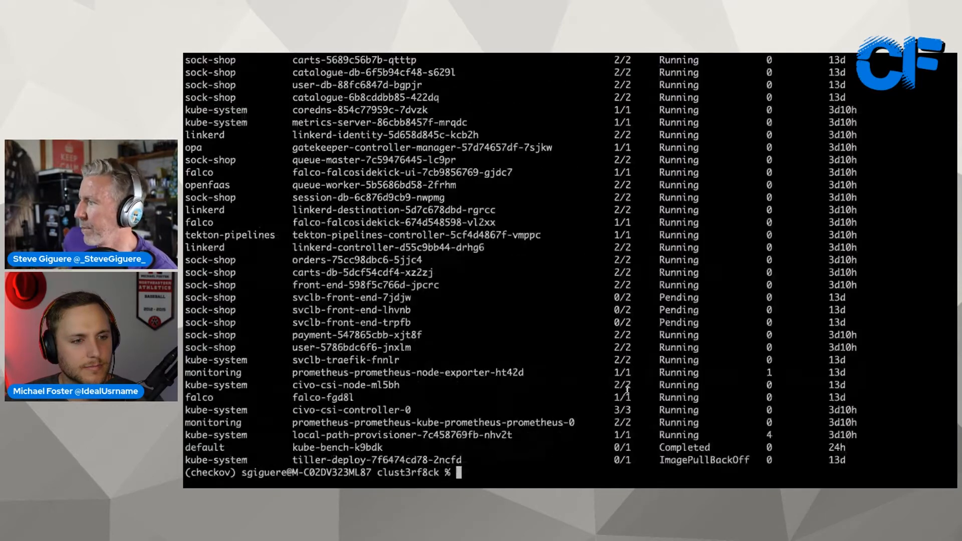
{"action": "mouse_move", "coordinate": [593, 419]}
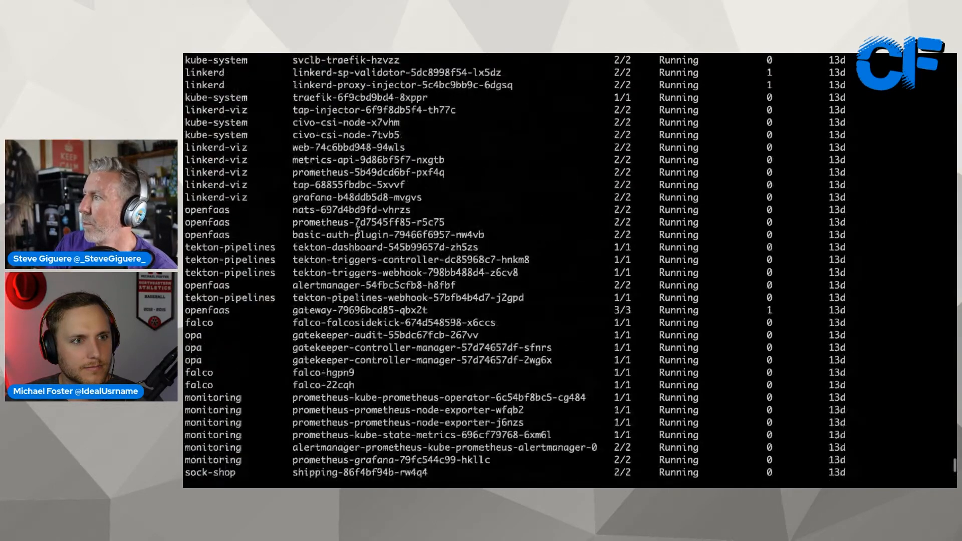
Scroll through the all-namespaces pod listing and select the kube-bench-k9bdk pod name
{"action": "scroll", "scroll_direction": "down", "scroll_amount": 3}
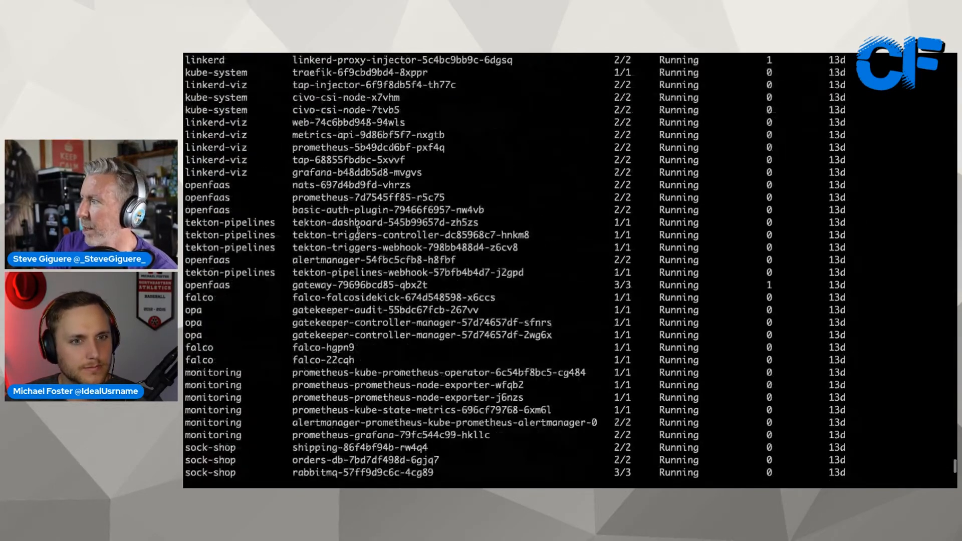
{"action": "scroll", "scroll_direction": "down", "scroll_amount": 3}
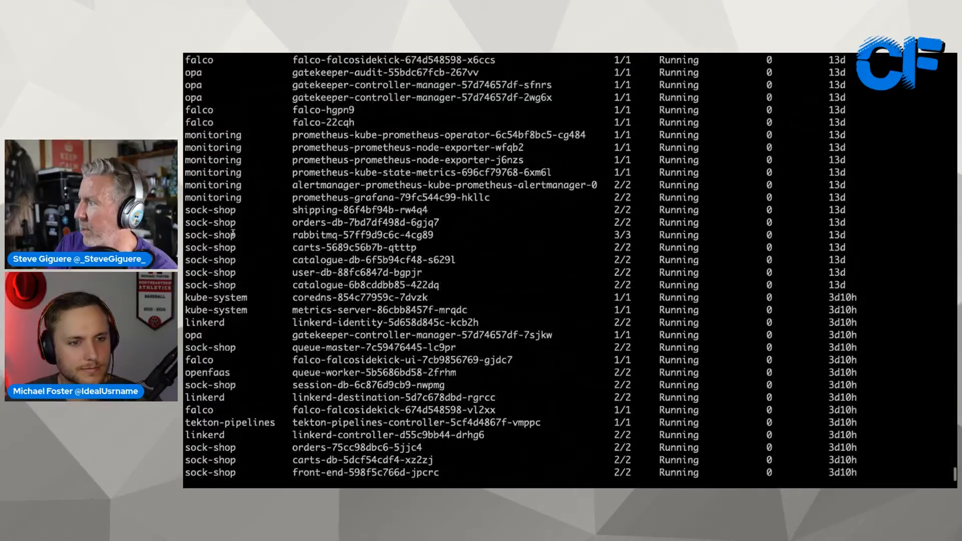
{"action": "scroll", "scroll_direction": "down", "scroll_amount": 3}
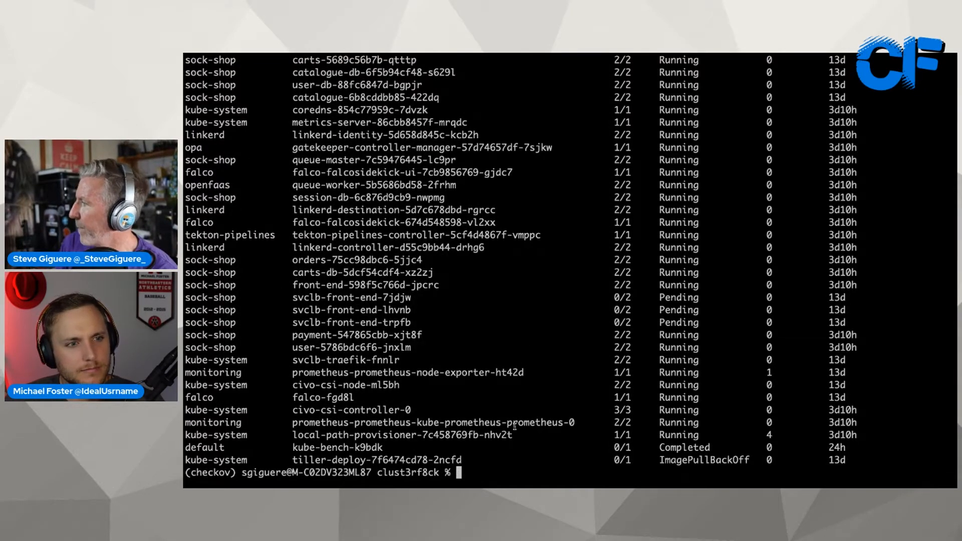
{"action": "key", "text": "Enter"}
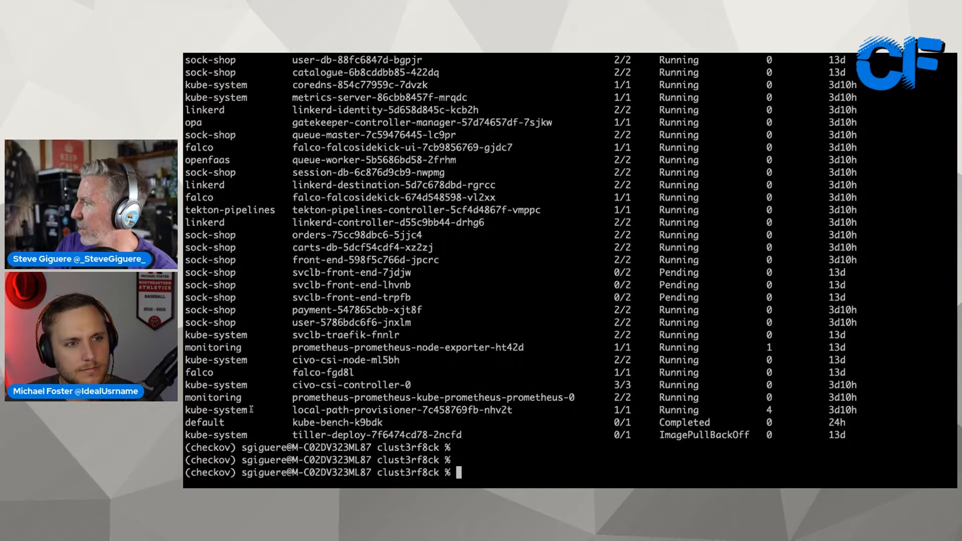
{"action": "mouse_move", "coordinate": [480, 329]}
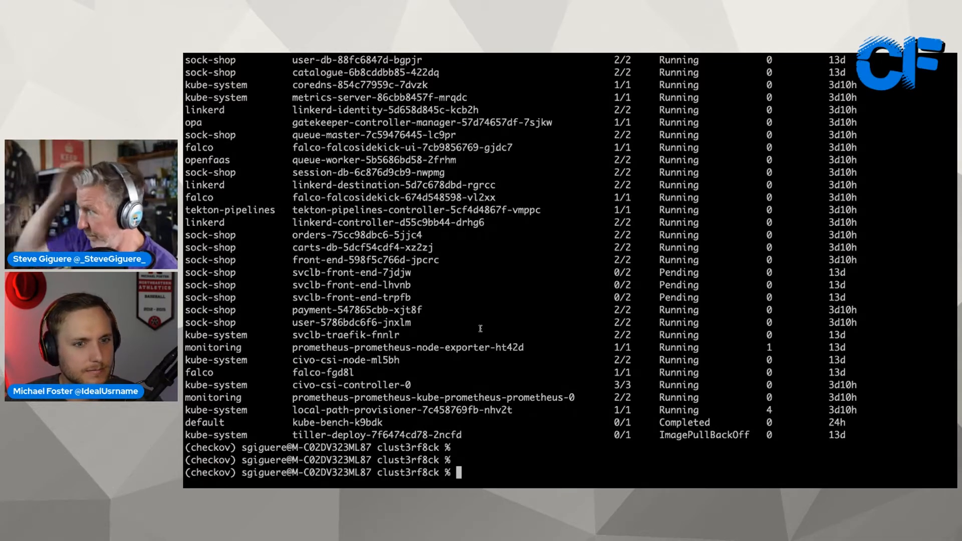
{"action": "double_click", "coordinate": [337, 422]}
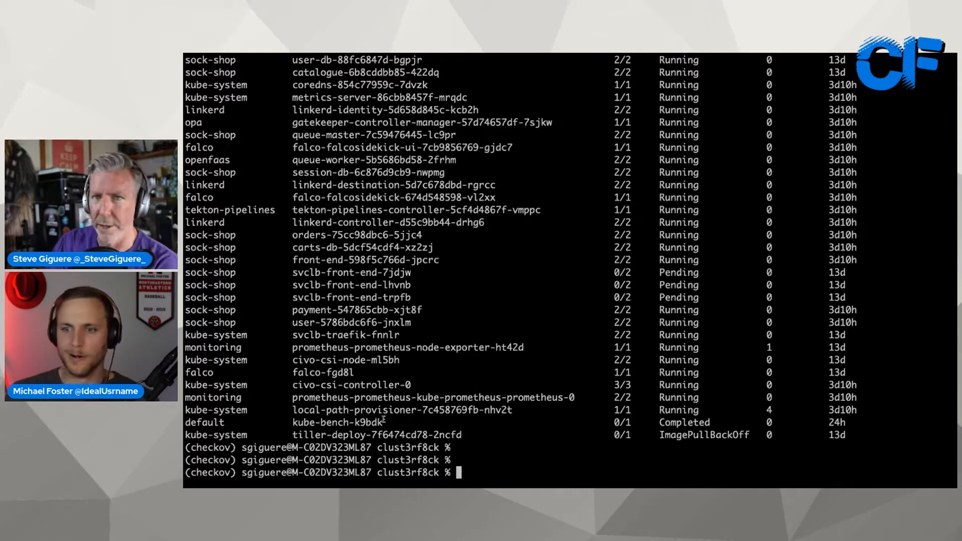
{"action": "mouse_move", "coordinate": [513, 479]}
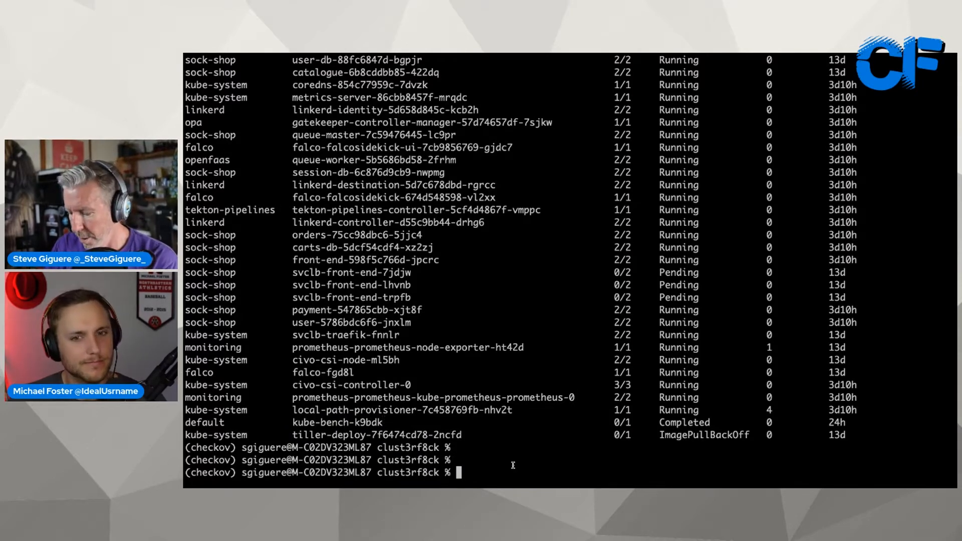
Run 'kubescape scan framework nsa' on the live cluster, dropping the clust3rf8ck.yaml argument
{"action": "type", "text": "kubescape scan framework nsa clust3rf8ck.yaml"}
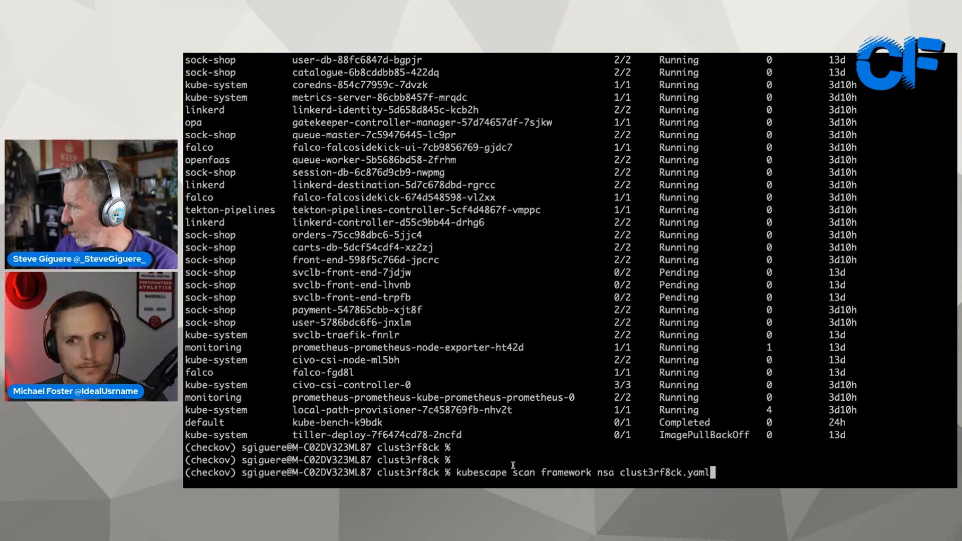
{"action": "key", "text": "Backspace"}
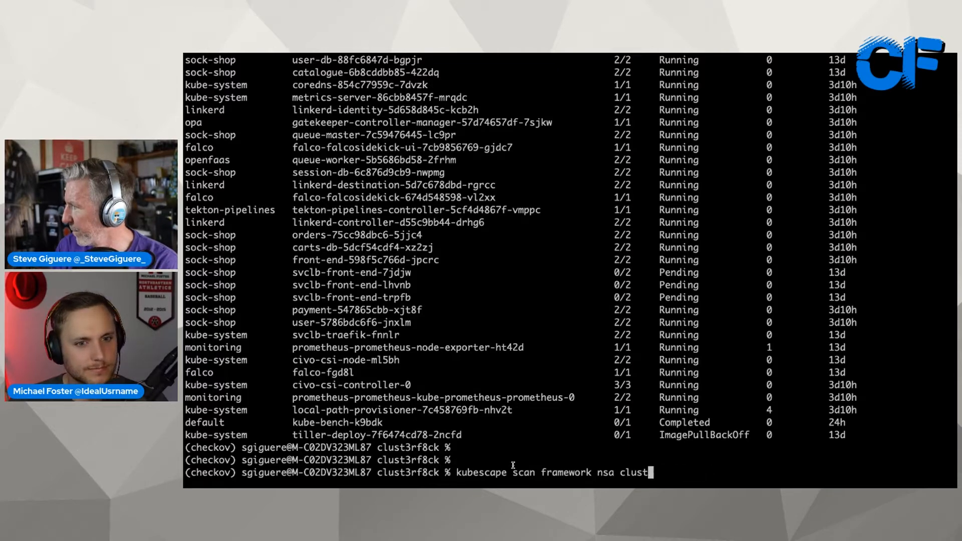
{"action": "key", "text": "Backspace"}
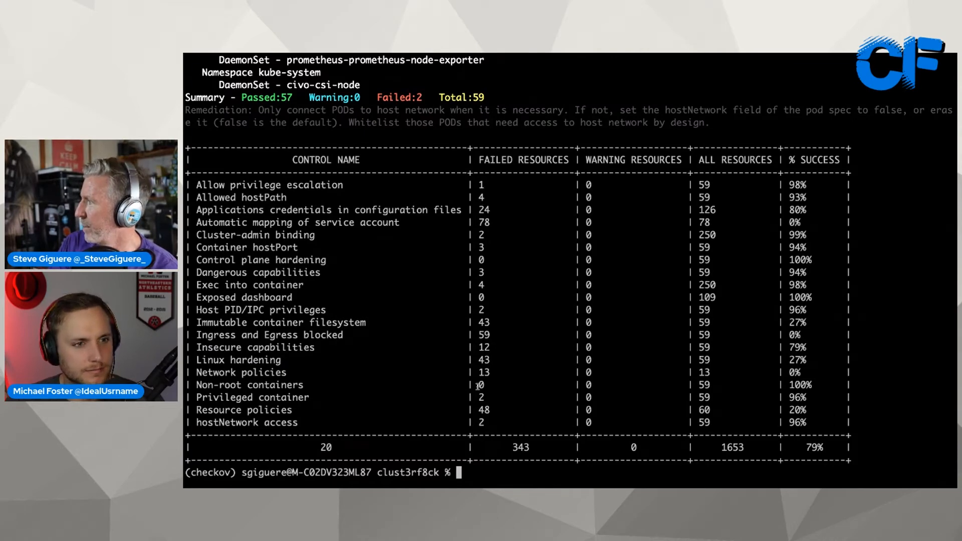
{"action": "mouse_move", "coordinate": [504, 448]}
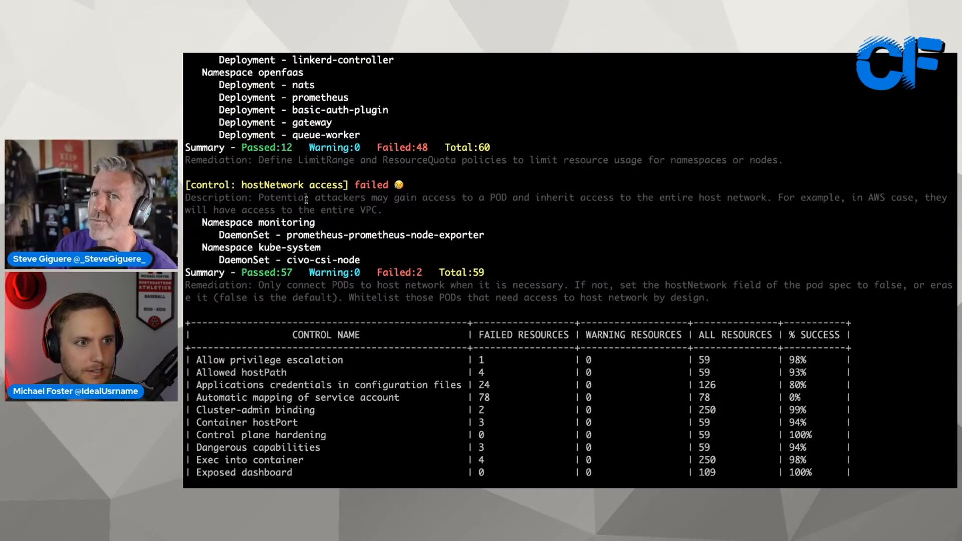
{"action": "scroll", "scroll_direction": "down", "scroll_amount": 3}
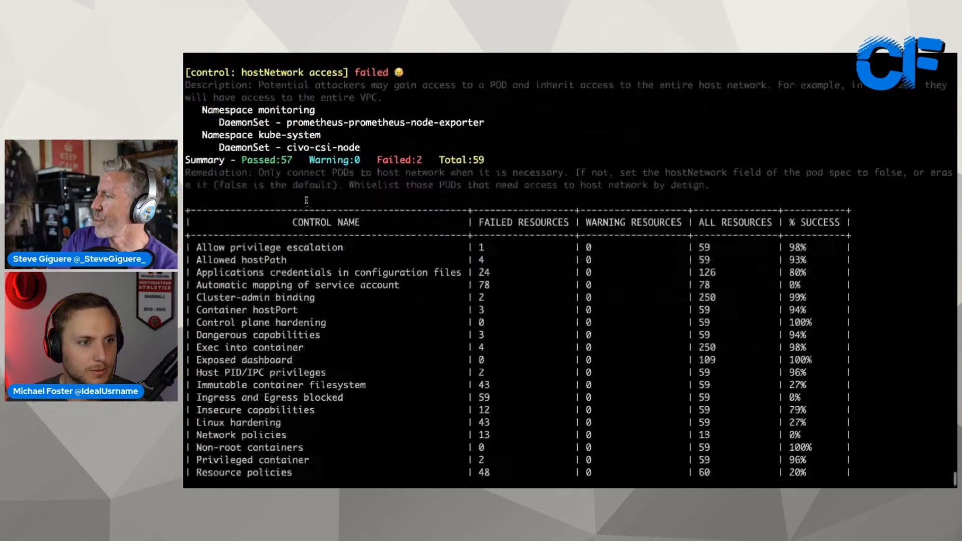
{"action": "scroll", "scroll_direction": "down", "scroll_amount": 3}
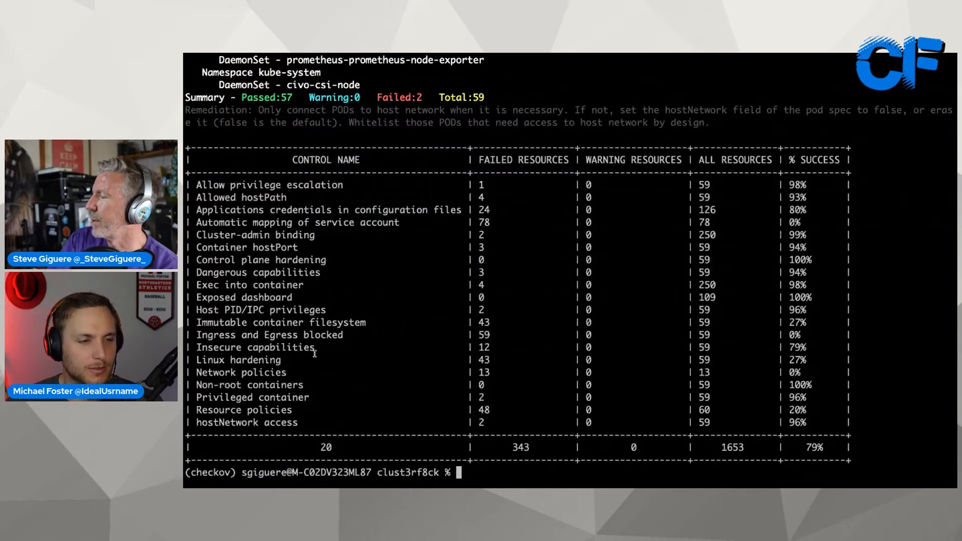
{"action": "mouse_move", "coordinate": [389, 355]}
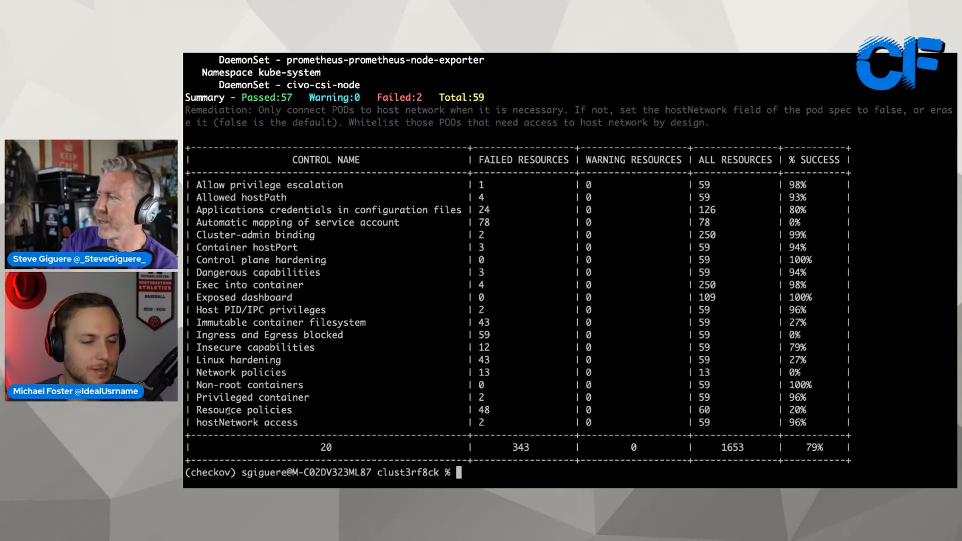
{"action": "double_click", "coordinate": [244, 410]}
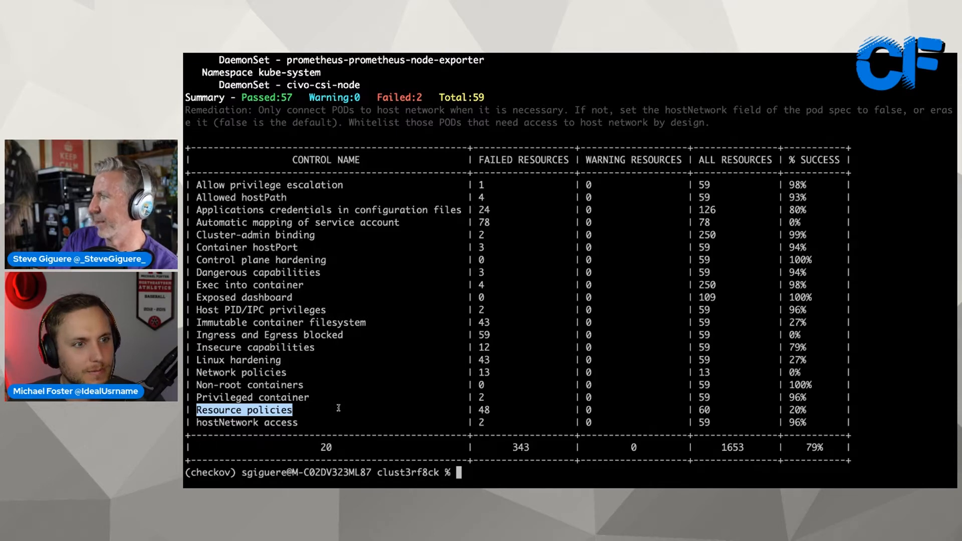
{"action": "mouse_move", "coordinate": [350, 404]}
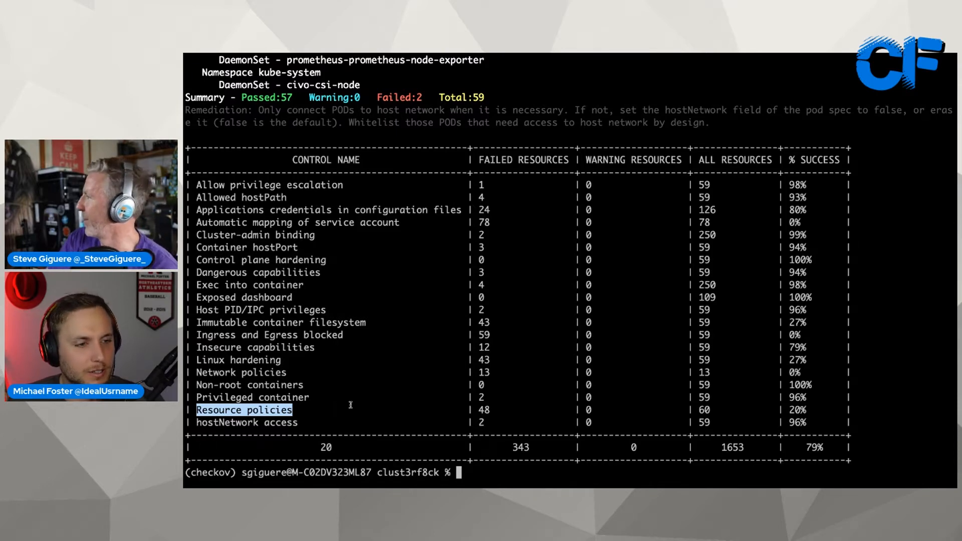
{"action": "mouse_move", "coordinate": [619, 396]}
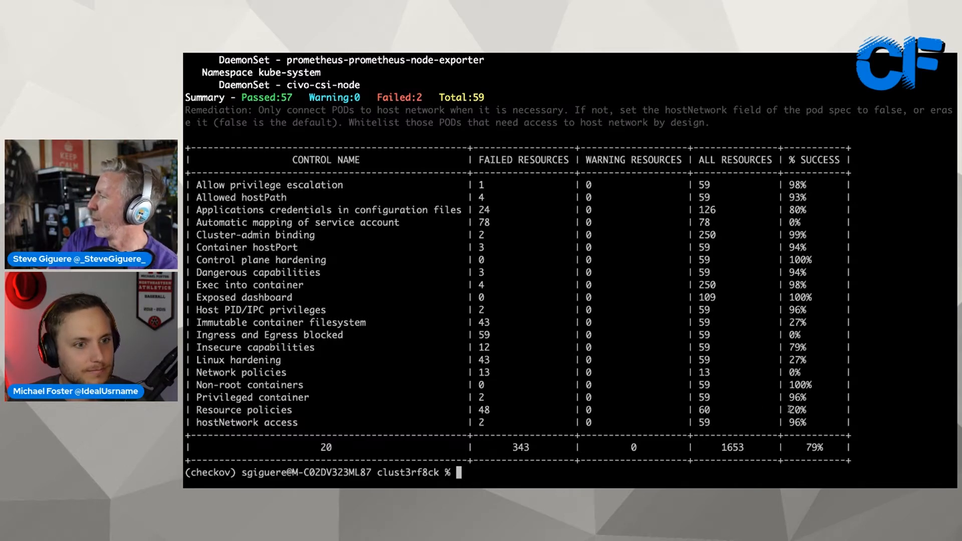
{"action": "double_click", "coordinate": [794, 410]}
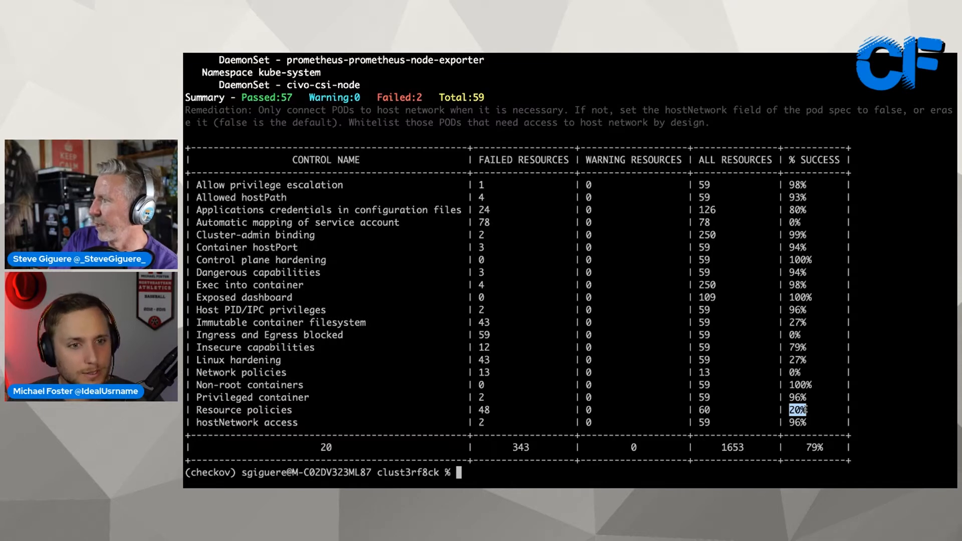
{"action": "mouse_move", "coordinate": [568, 385]}
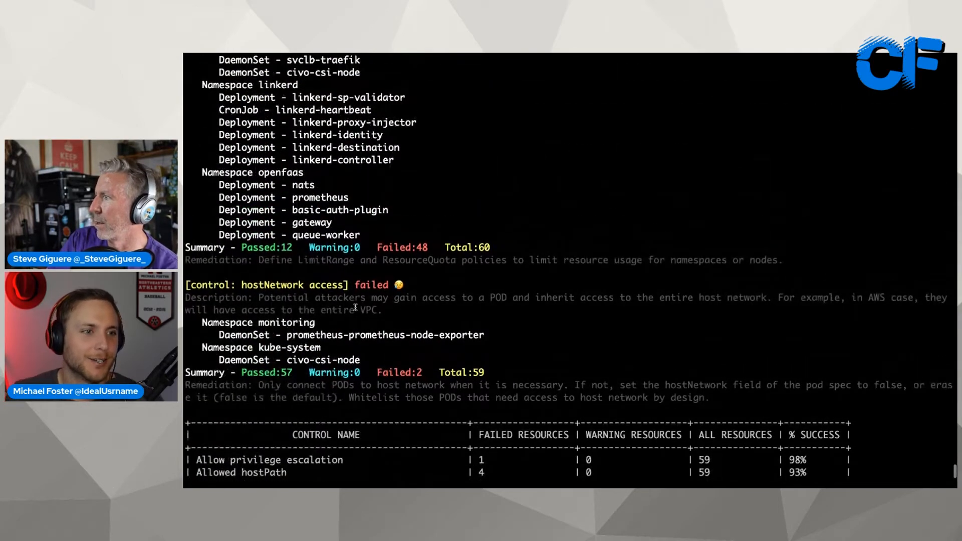
{"action": "scroll", "scroll_direction": "down", "scroll_amount": 3}
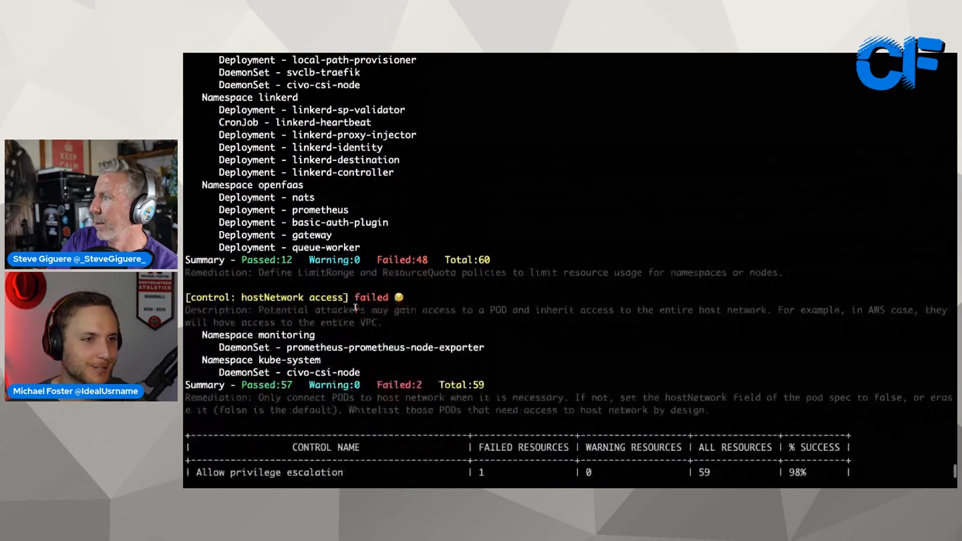
{"action": "scroll", "scroll_direction": "down", "scroll_amount": 3}
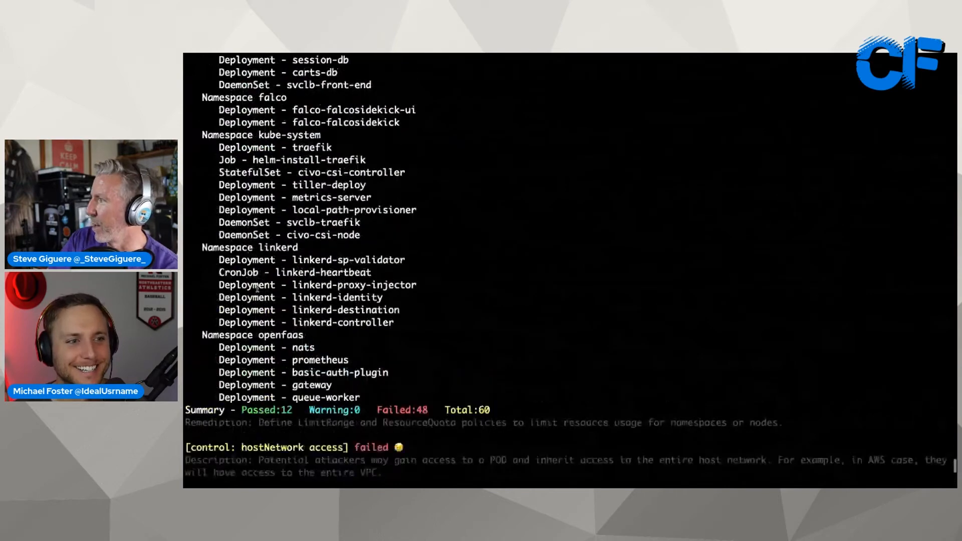
{"action": "scroll", "scroll_direction": "down", "scroll_amount": 3}
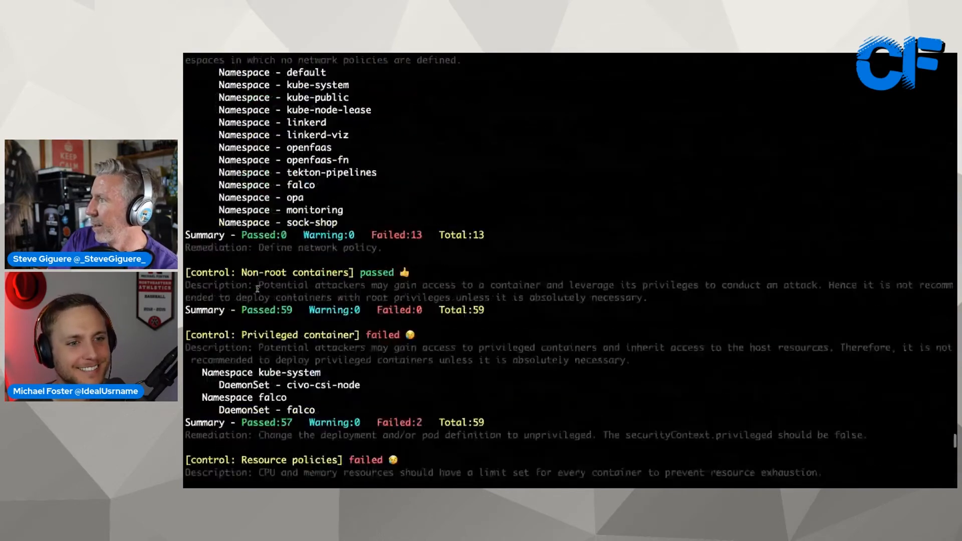
{"action": "scroll", "scroll_direction": "down", "scroll_amount": 3}
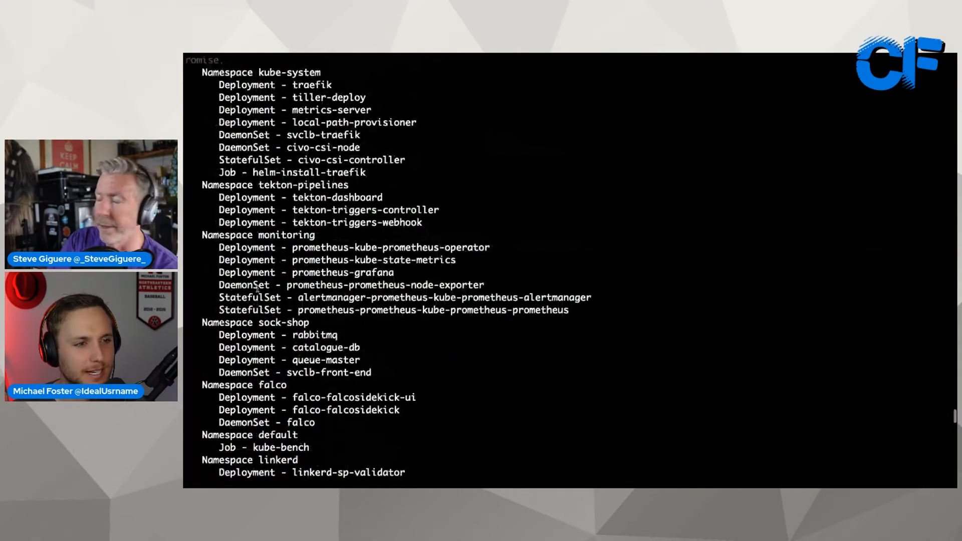
{"action": "scroll", "scroll_direction": "down", "scroll_amount": 3}
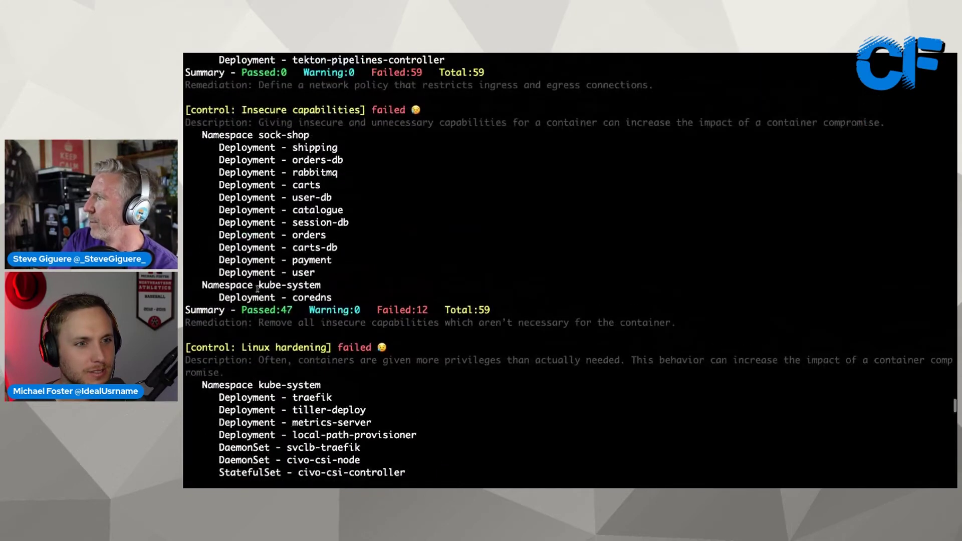
{"action": "scroll", "scroll_direction": "down", "scroll_amount": 3}
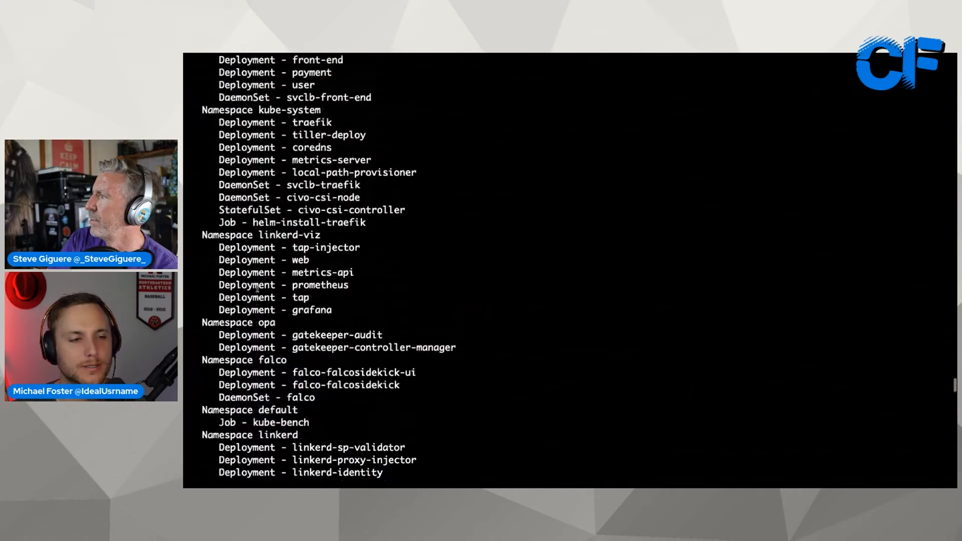
{"action": "scroll", "scroll_direction": "down", "scroll_amount": 3}
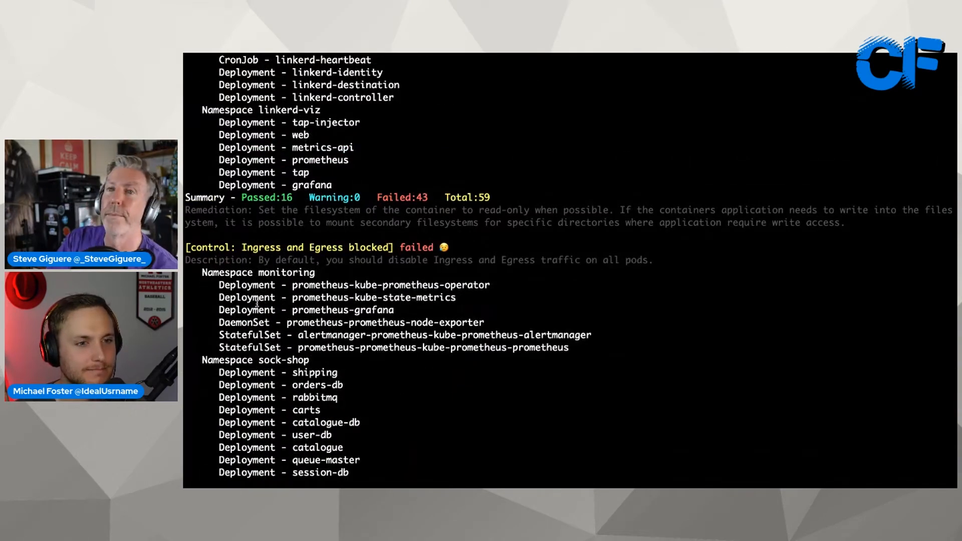
{"action": "scroll", "scroll_direction": "down", "scroll_amount": 3}
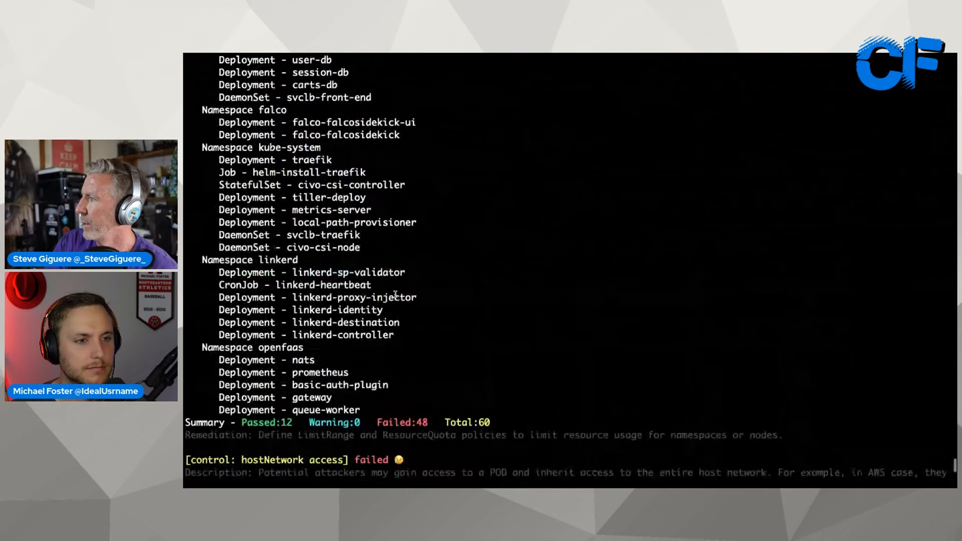
{"action": "scroll", "scroll_direction": "down", "scroll_amount": 3}
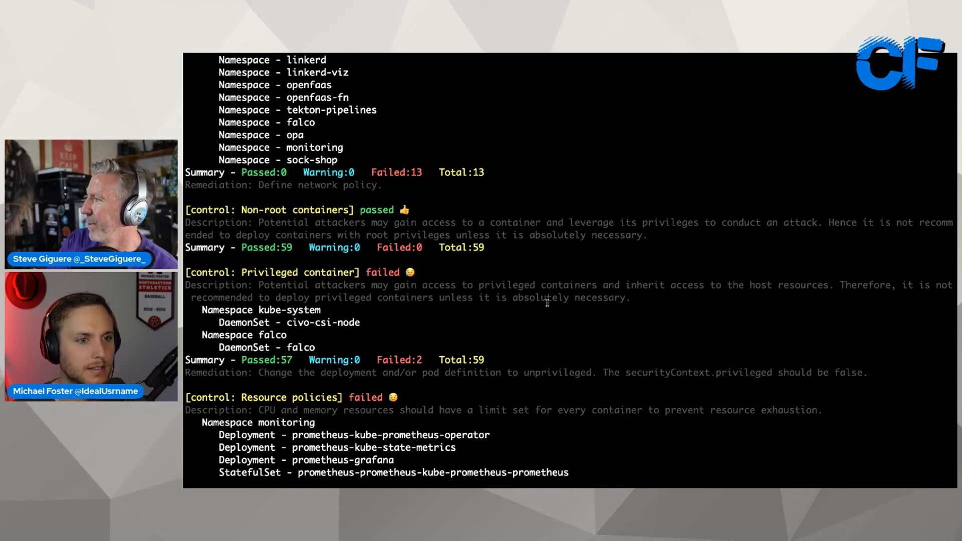
{"action": "mouse_move", "coordinate": [551, 270]}
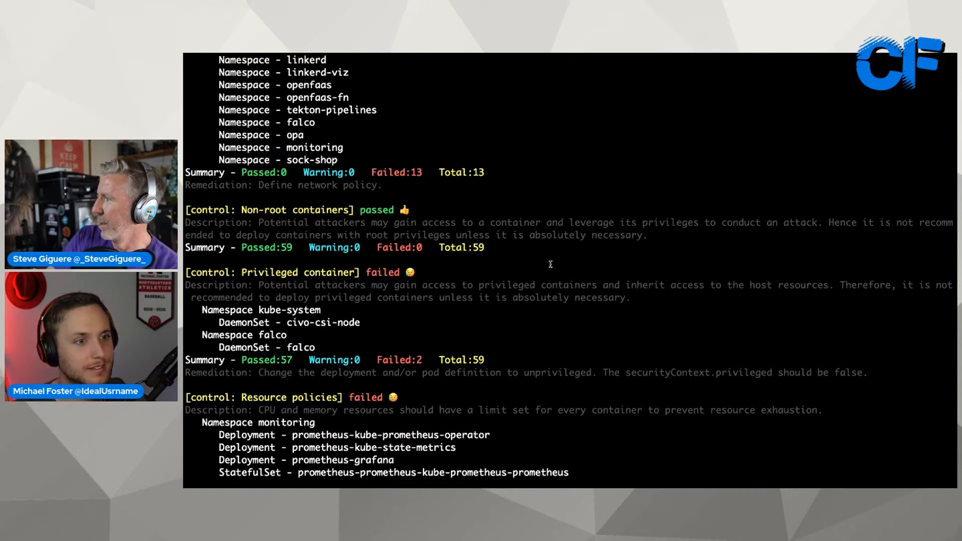
{"action": "double_click", "coordinate": [323, 323]}
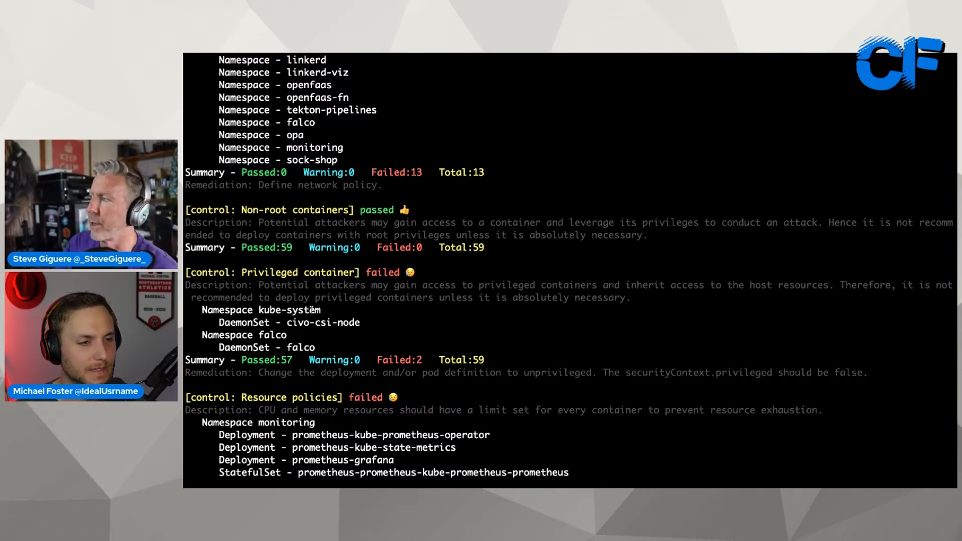
{"action": "double_click", "coordinate": [289, 311]}
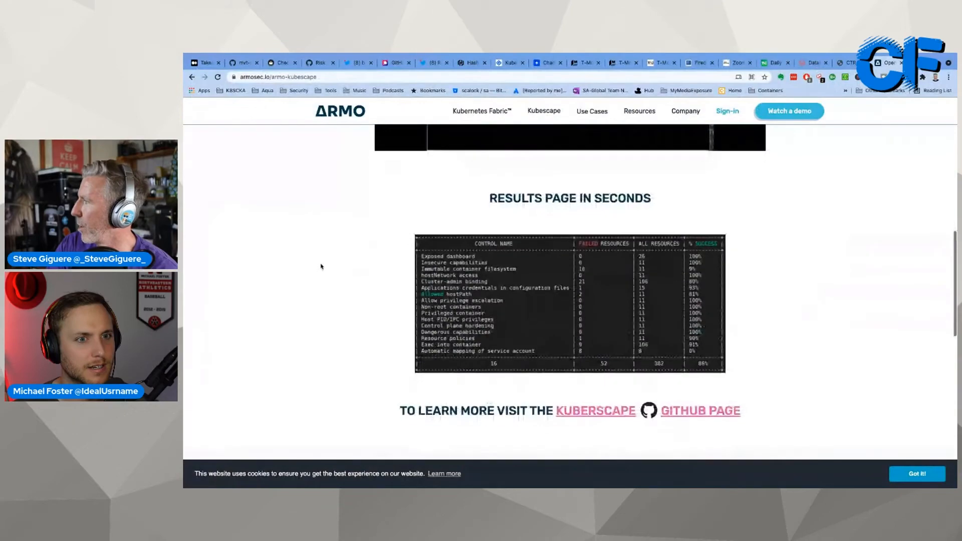
Scroll the ARMO Kubescape page past the sample results to the open-source project note
{"action": "scroll", "scroll_direction": "down", "scroll_amount": 3}
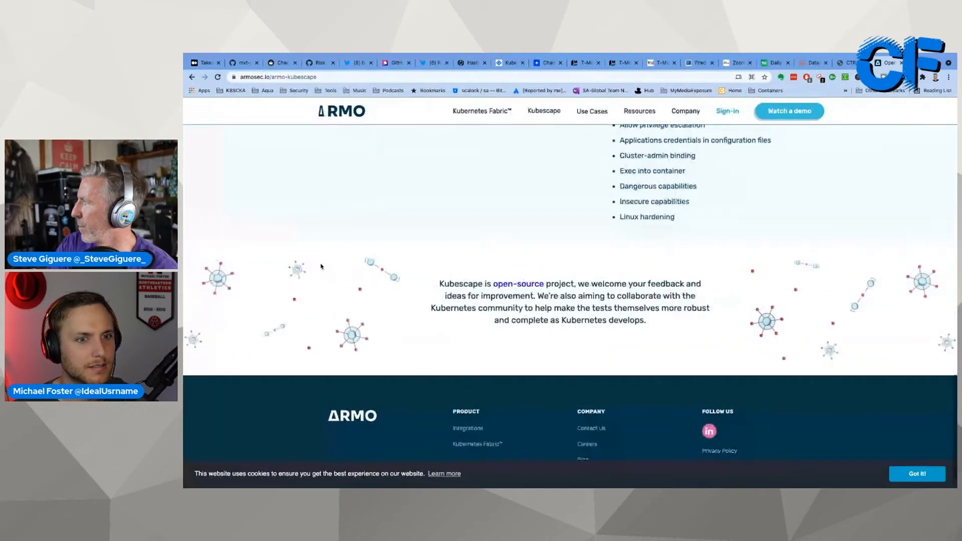
{"action": "scroll", "scroll_direction": "down", "scroll_amount": 3}
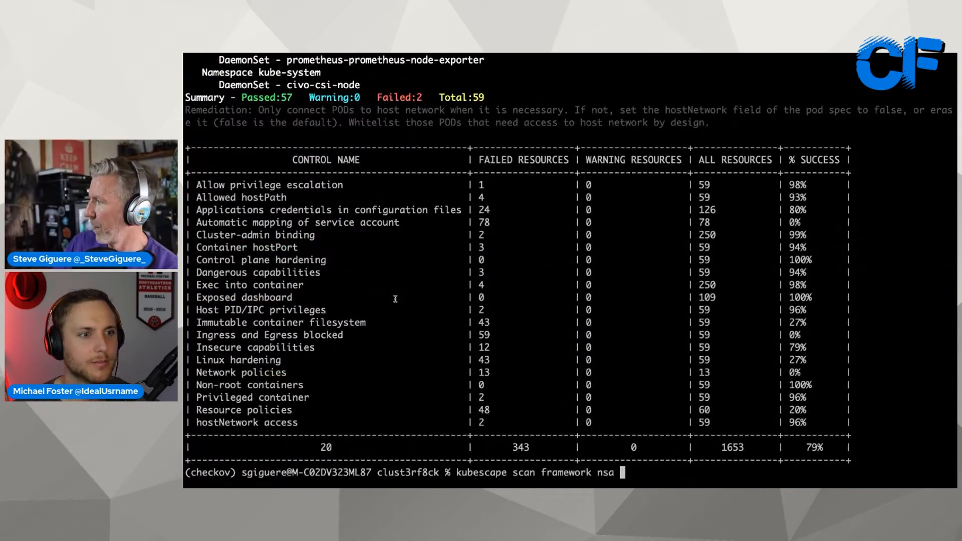
Scan clust3rf8ck.yaml against the NSA framework and select the failing 'Ingress and Egress blocked' control
{"action": "type", "text": "clust3rf8ck.yaml"}
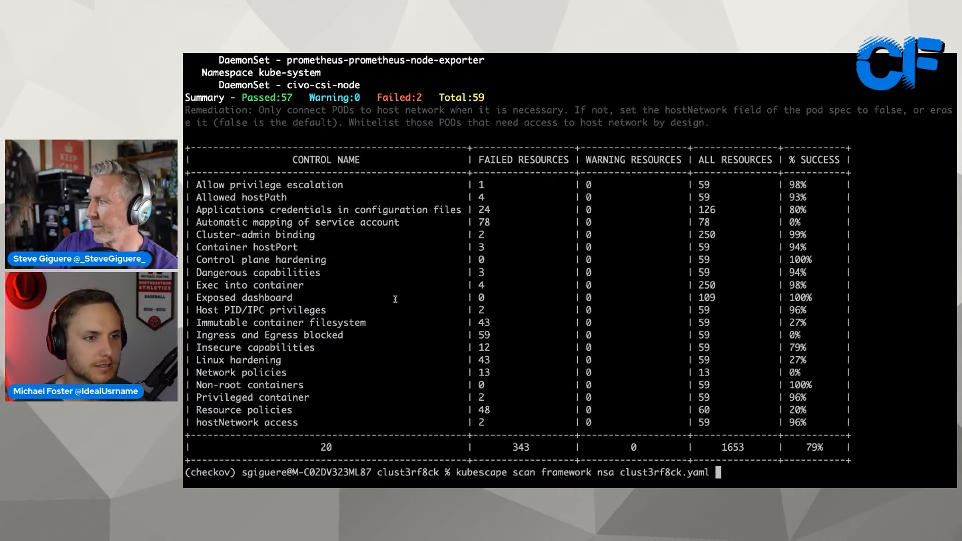
{"action": "key", "text": "Return"}
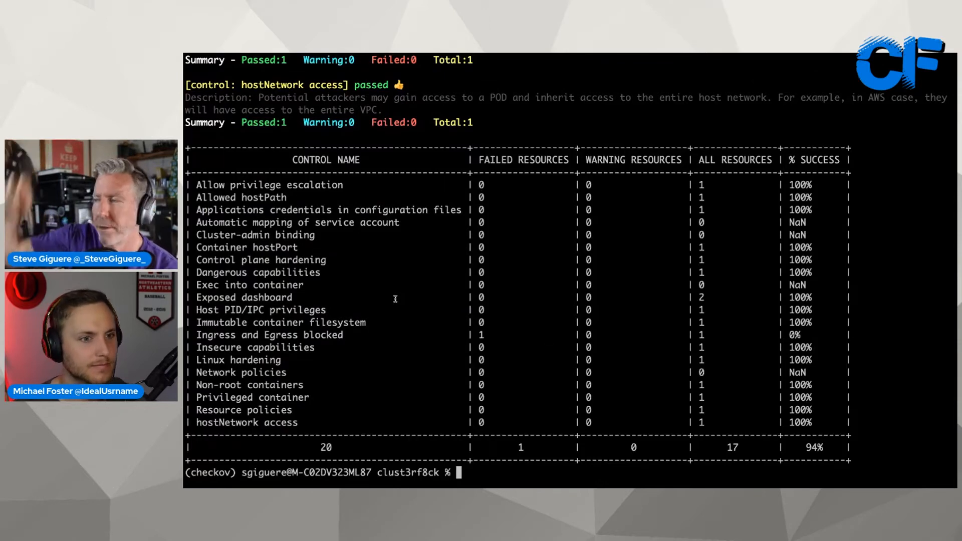
{"action": "double_click", "coordinate": [247, 334]}
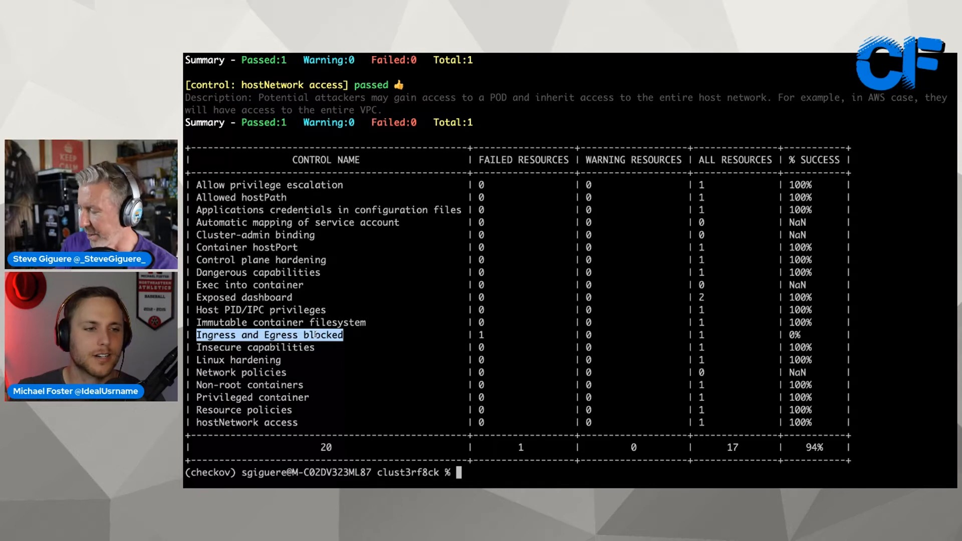
Run 'kubescape scan framework nsa clust3rf8ck.yaml', which reports no workloads found
{"action": "type", "text": "kubescape scan framework nsa clust3rf8ck.yaml"}
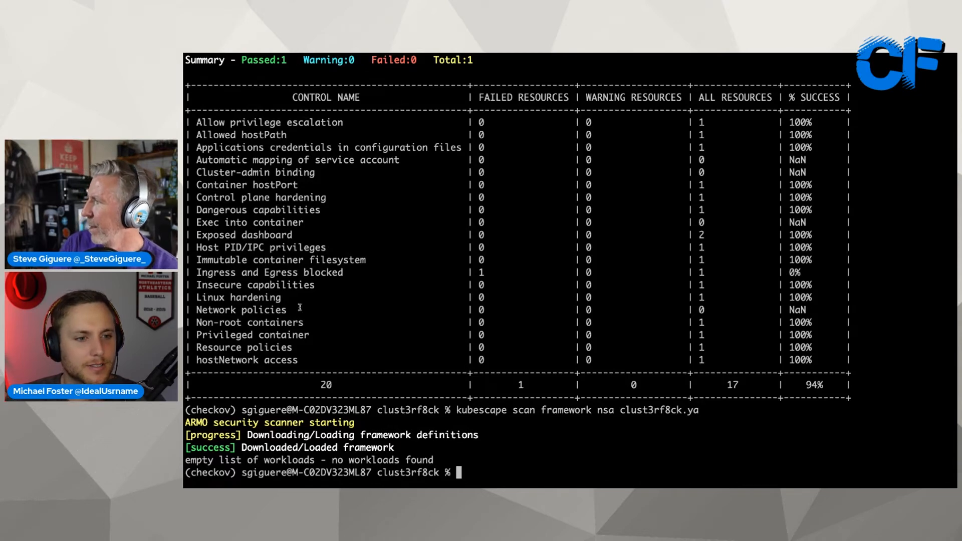
{"action": "mouse_move", "coordinate": [397, 315]}
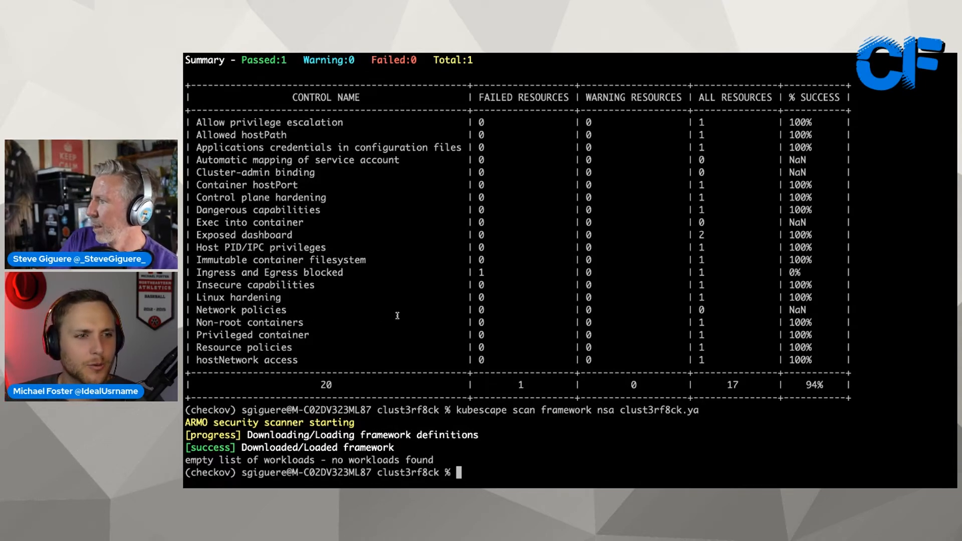
{"action": "mouse_move", "coordinate": [611, 431]}
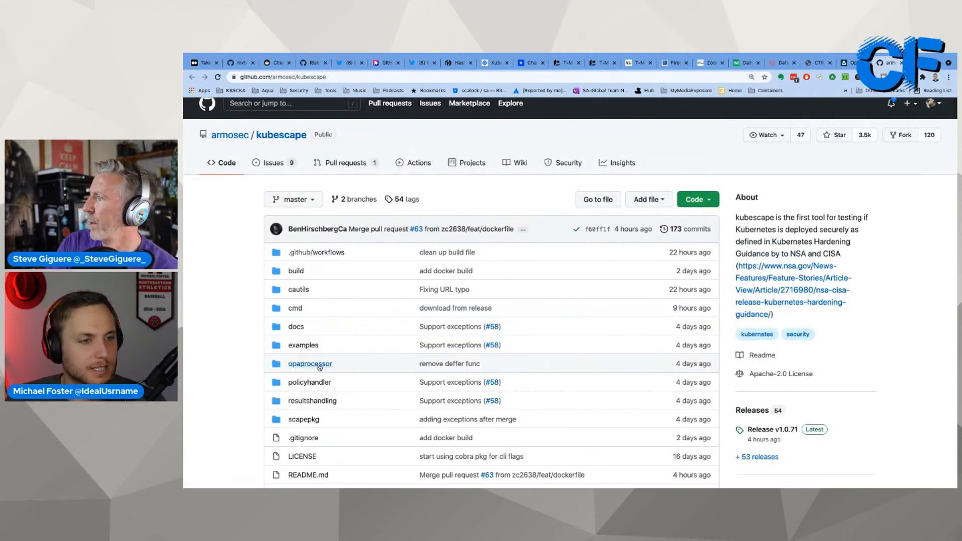
{"action": "mouse_move", "coordinate": [319, 369]}
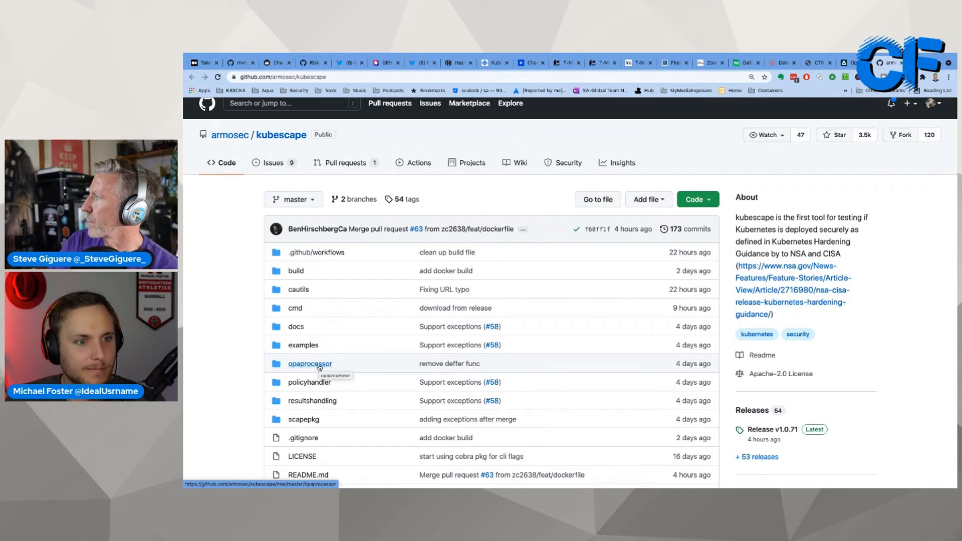
Scroll past the repository file list to the README's TL;DR install commands and sample results table
{"action": "scroll", "scroll_direction": "down", "scroll_amount": 3}
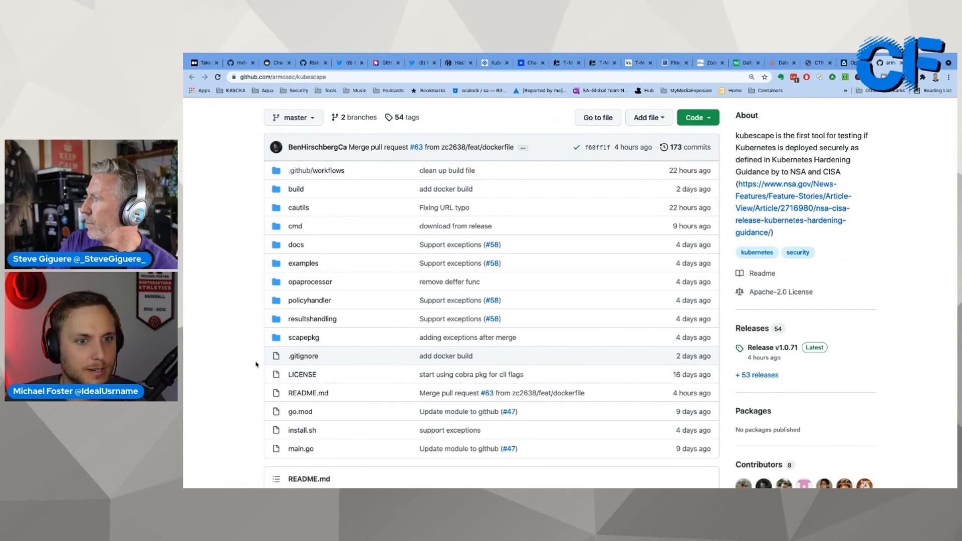
{"action": "mouse_move", "coordinate": [234, 289]}
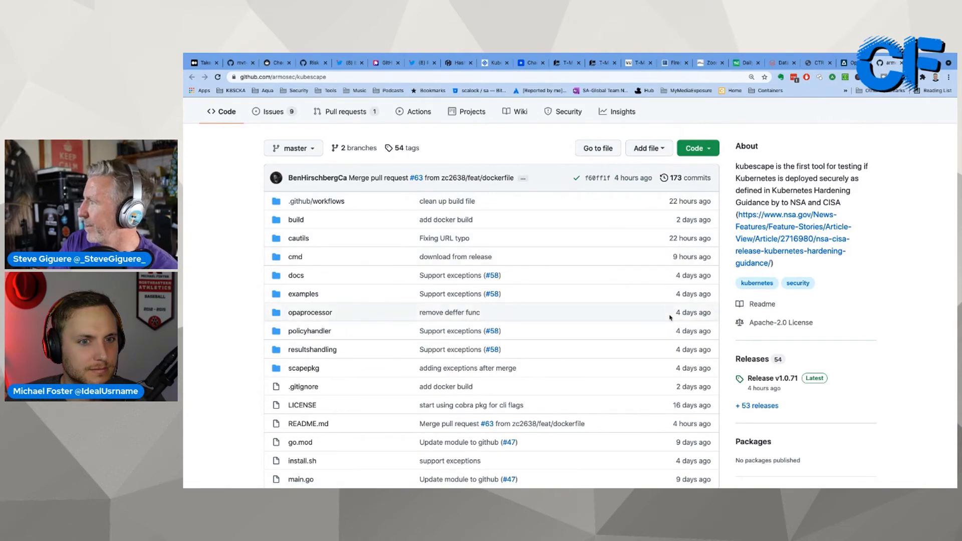
{"action": "scroll", "scroll_direction": "down", "scroll_amount": 3}
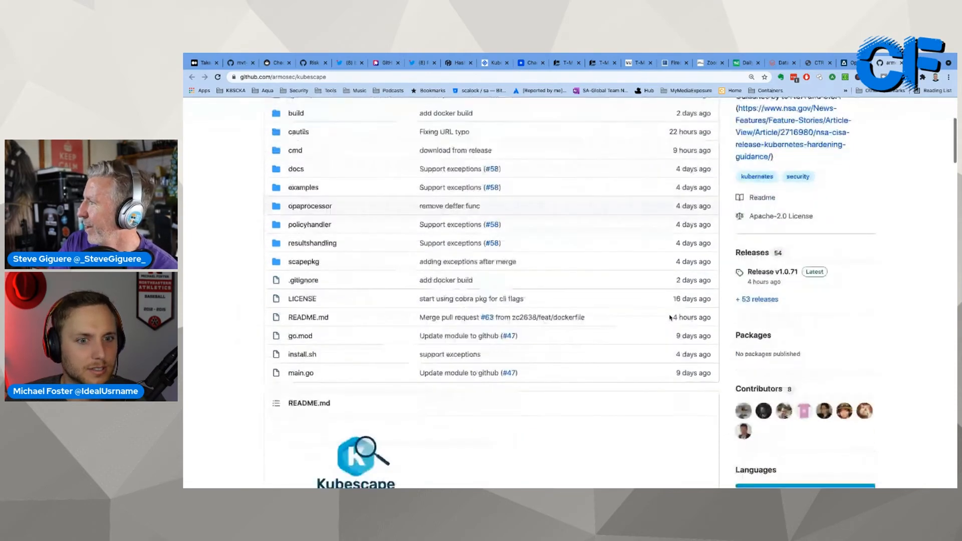
{"action": "scroll", "scroll_direction": "down", "scroll_amount": 3}
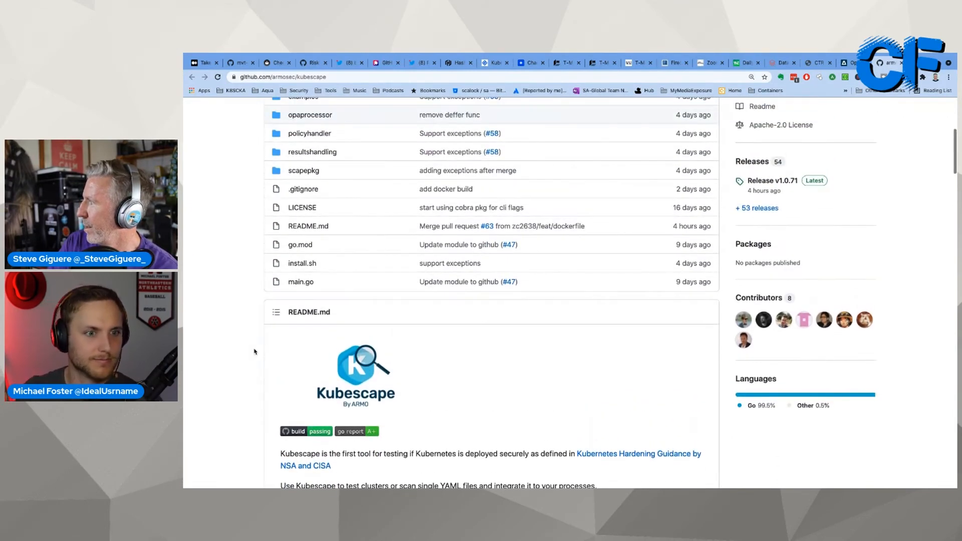
{"action": "scroll", "scroll_direction": "down", "scroll_amount": 3}
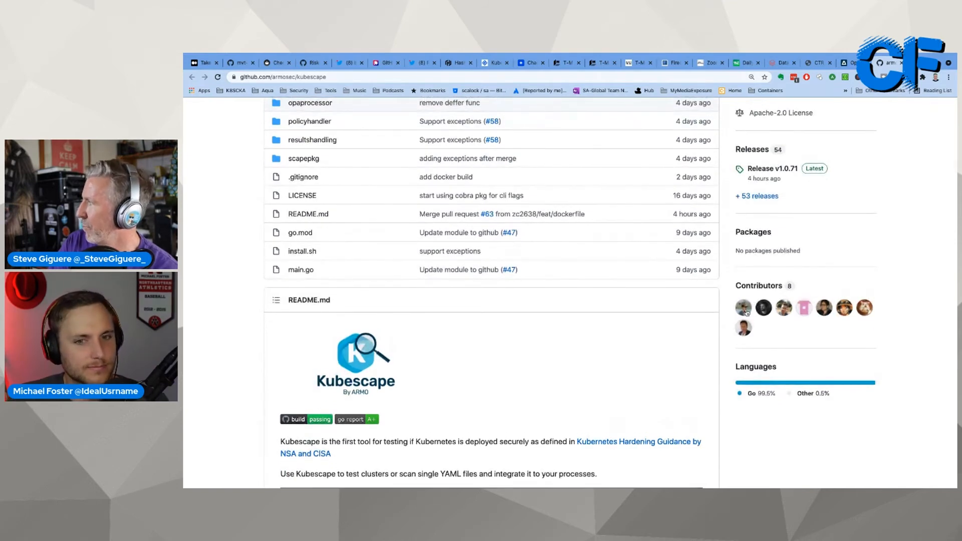
{"action": "mouse_move", "coordinate": [286, 318]}
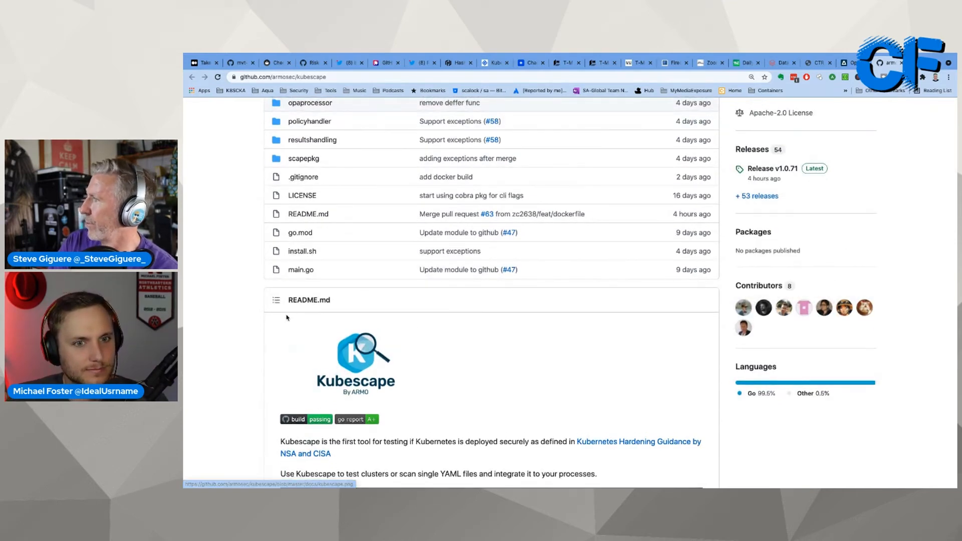
{"action": "scroll", "scroll_direction": "down", "scroll_amount": 3}
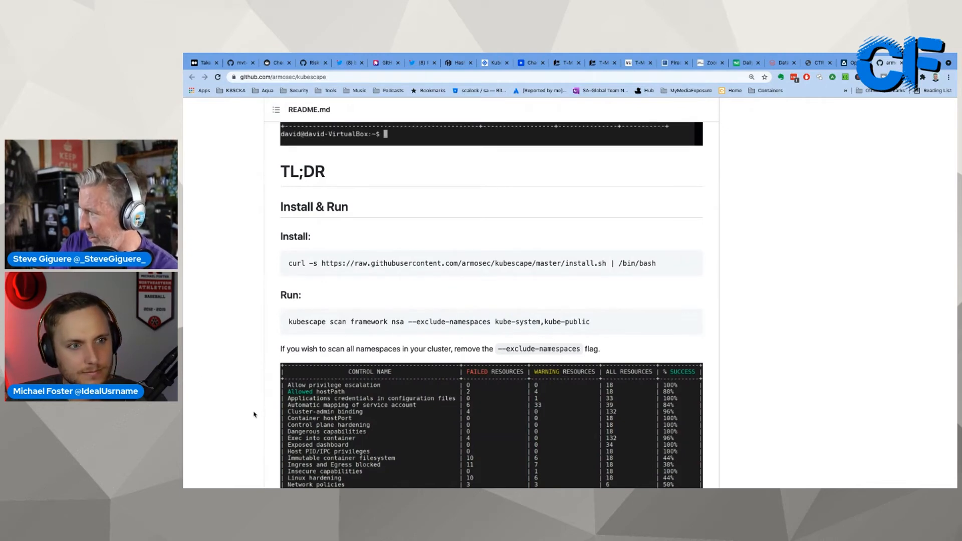
Scroll through Install & Run, Flags, Usage & Examples down to Helm and Offline Support
{"action": "scroll", "scroll_direction": "down", "scroll_amount": 3}
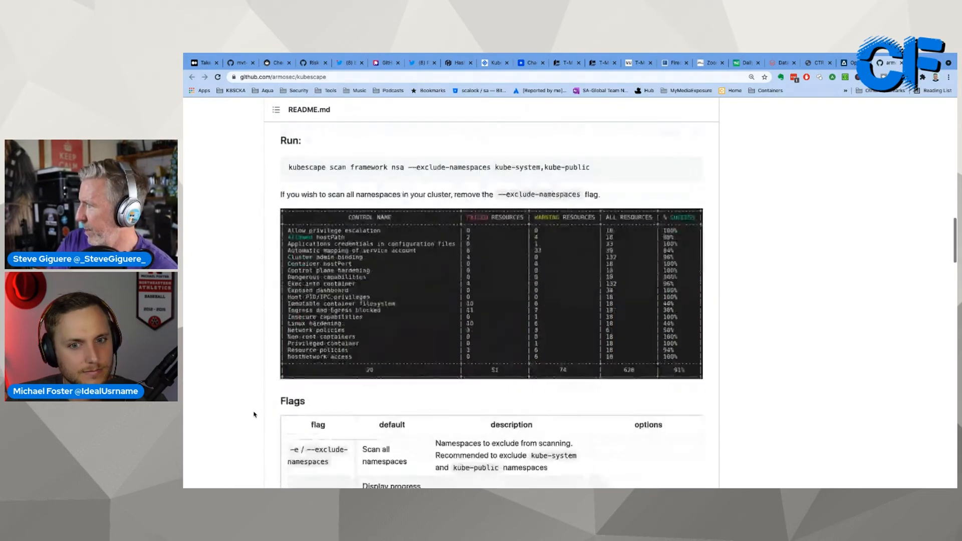
{"action": "scroll", "scroll_direction": "down", "scroll_amount": 3}
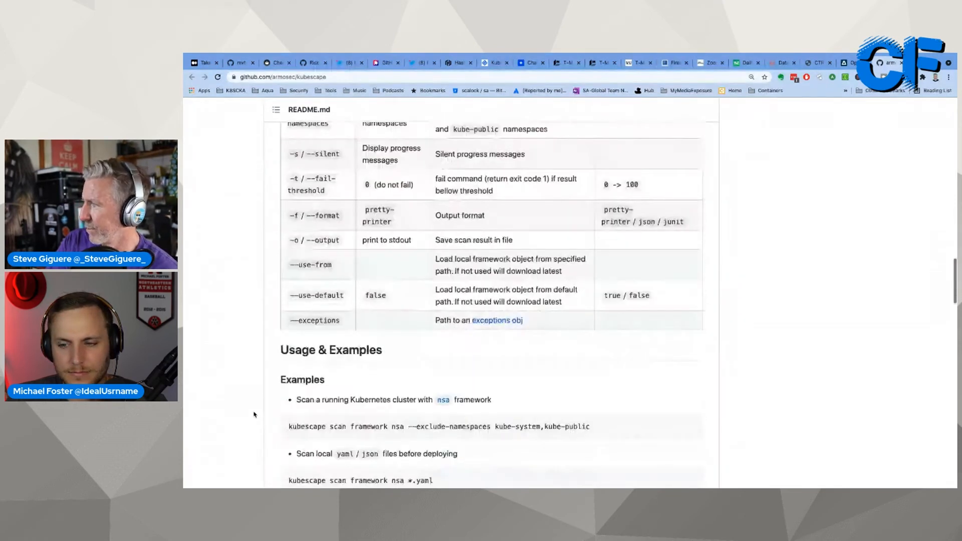
{"action": "scroll", "scroll_direction": "down", "scroll_amount": 3}
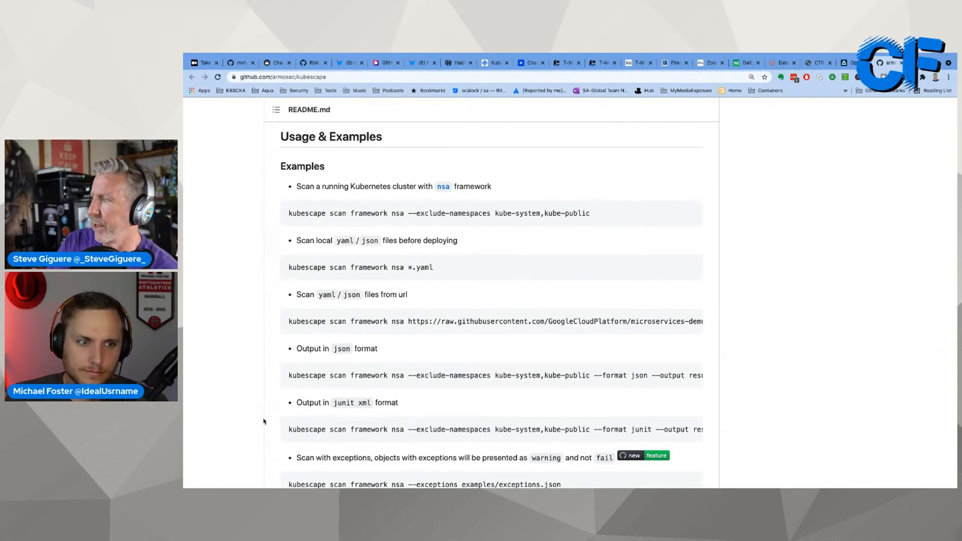
{"action": "scroll", "scroll_direction": "down", "scroll_amount": 3}
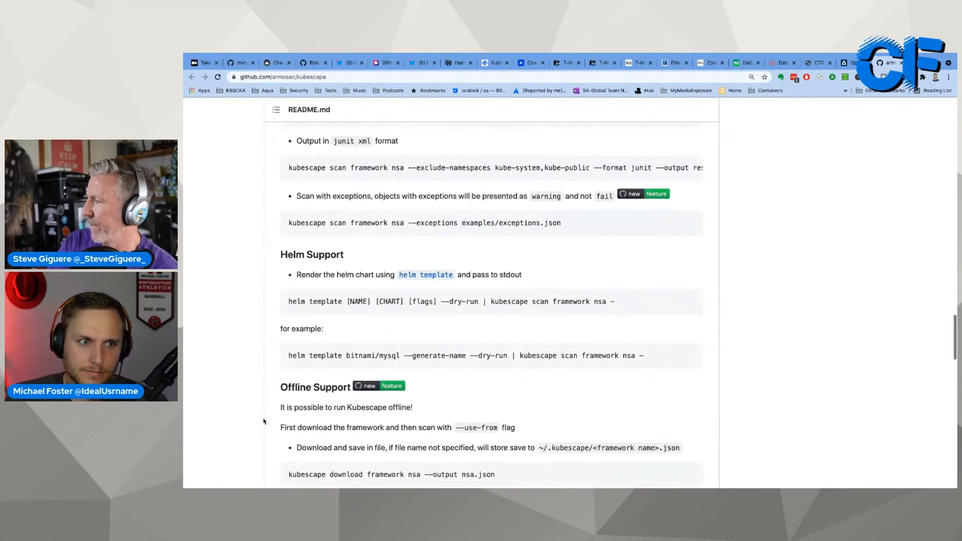
{"action": "scroll", "scroll_direction": "down", "scroll_amount": 3}
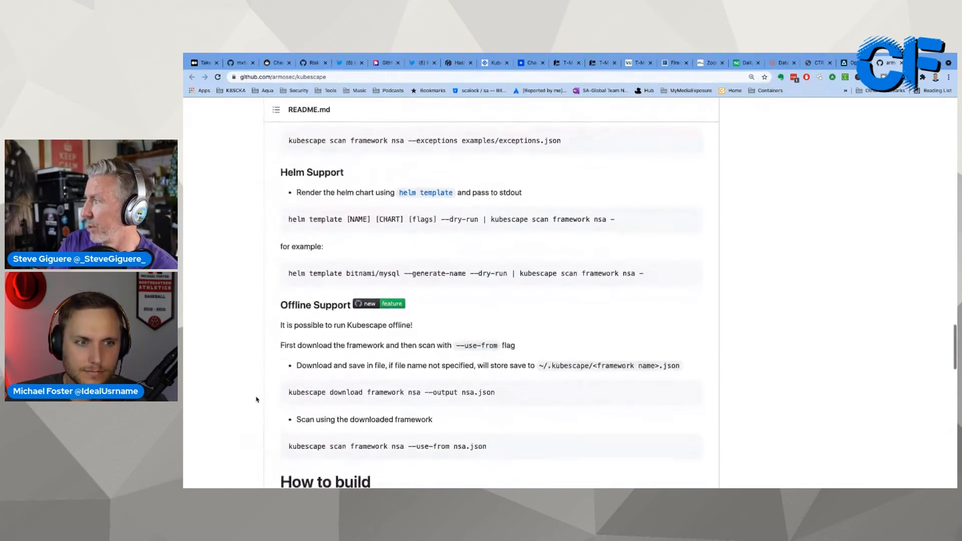
{"action": "scroll", "scroll_direction": "down", "scroll_amount": 3}
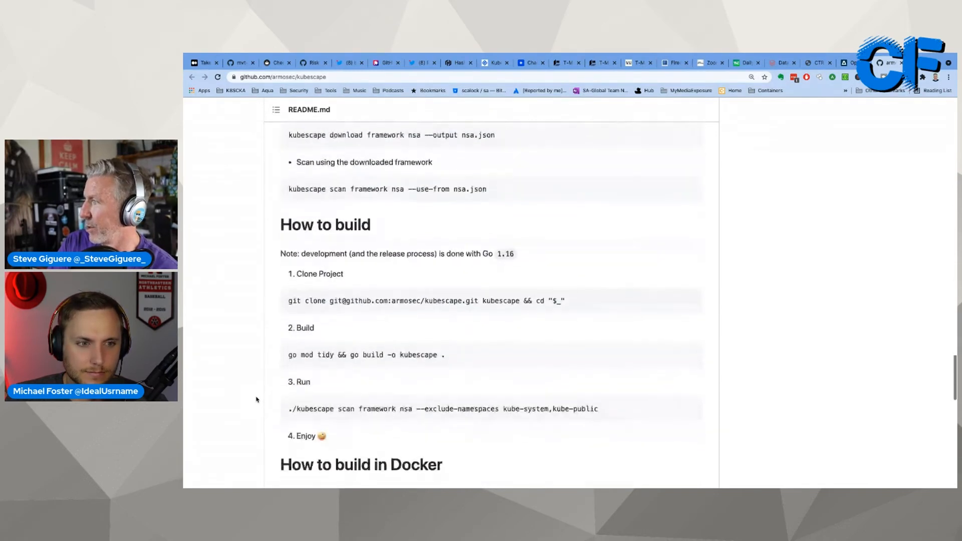
{"action": "scroll", "scroll_direction": "down", "scroll_amount": 3}
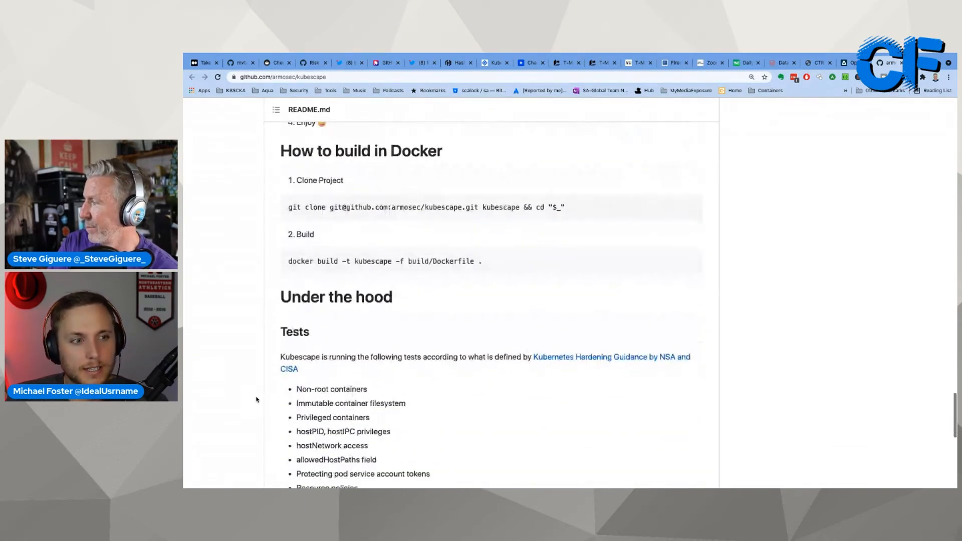
{"action": "scroll", "scroll_direction": "down", "scroll_amount": 3}
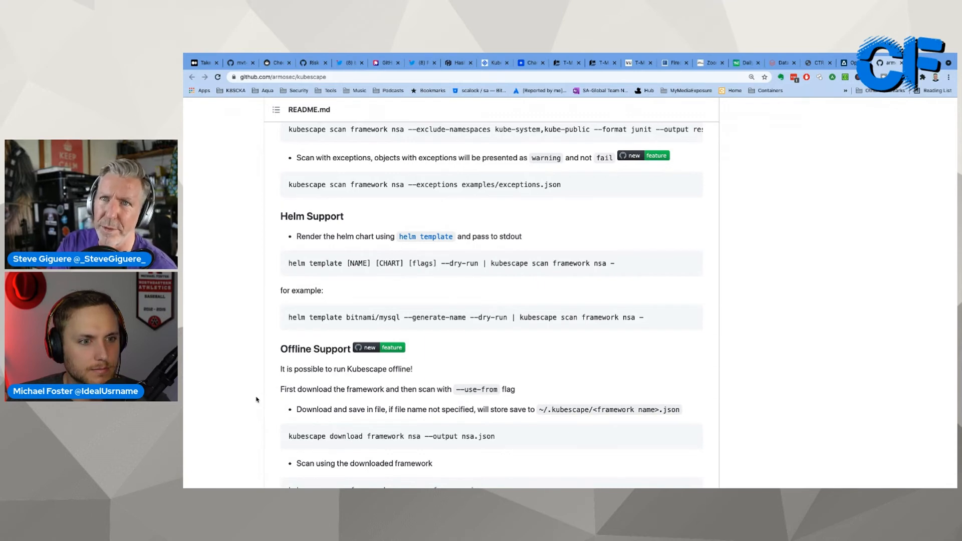
Scroll through How to build, the NSA hardening Tests list and Technology to Under the hood
{"action": "scroll", "scroll_direction": "down", "scroll_amount": 3}
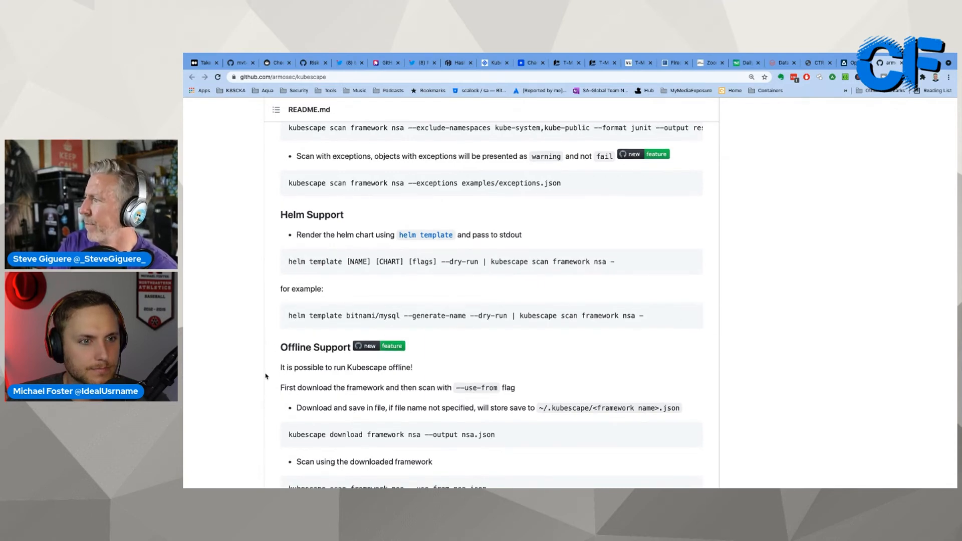
{"action": "scroll", "scroll_direction": "down", "scroll_amount": 3}
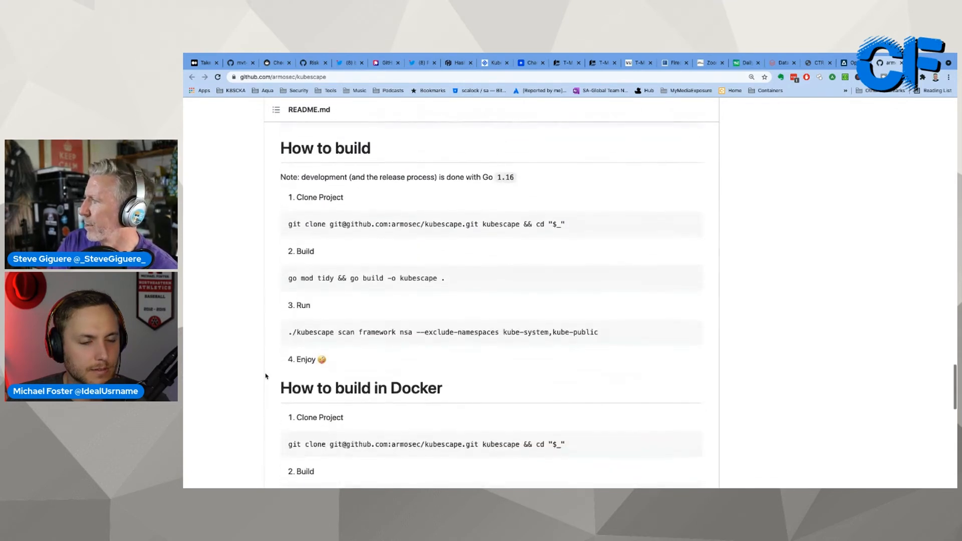
{"action": "scroll", "scroll_direction": "down", "scroll_amount": 3}
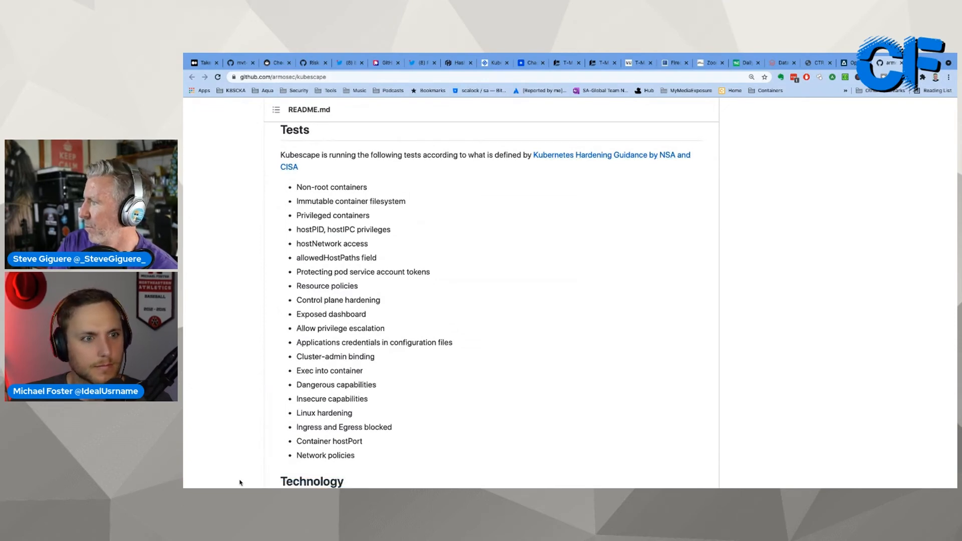
{"action": "scroll", "scroll_direction": "down", "scroll_amount": 3}
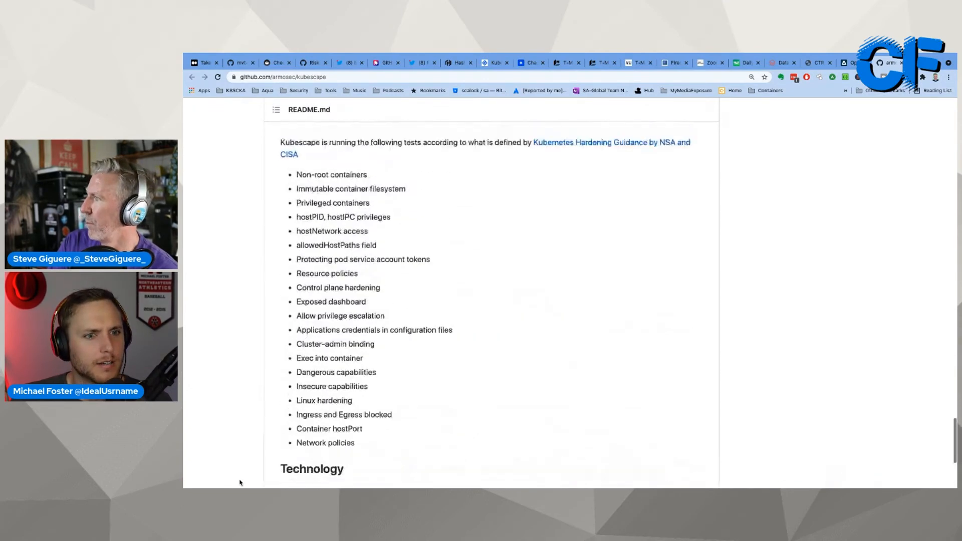
{"action": "scroll", "scroll_direction": "up", "scroll_amount": 3}
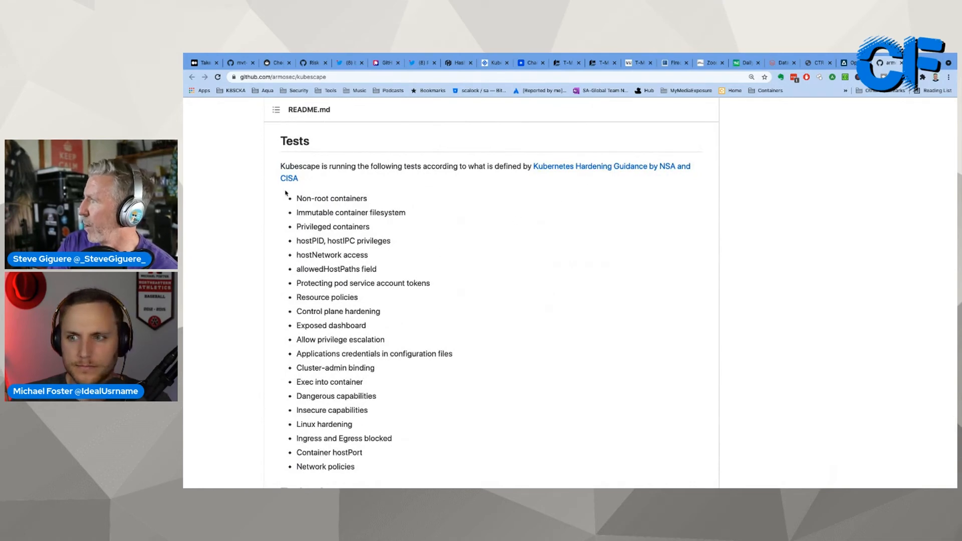
{"action": "scroll", "scroll_direction": "down", "scroll_amount": 3}
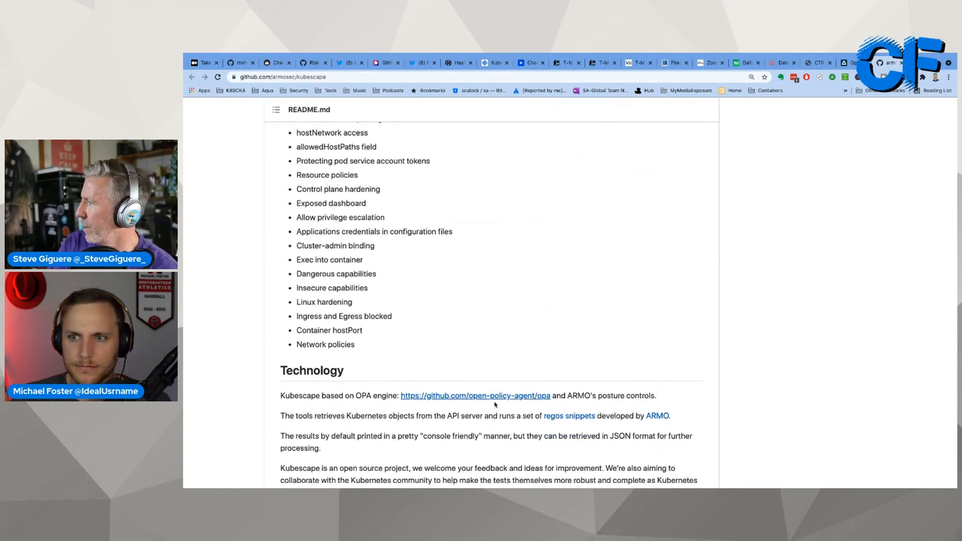
{"action": "scroll", "scroll_direction": "up", "scroll_amount": 3}
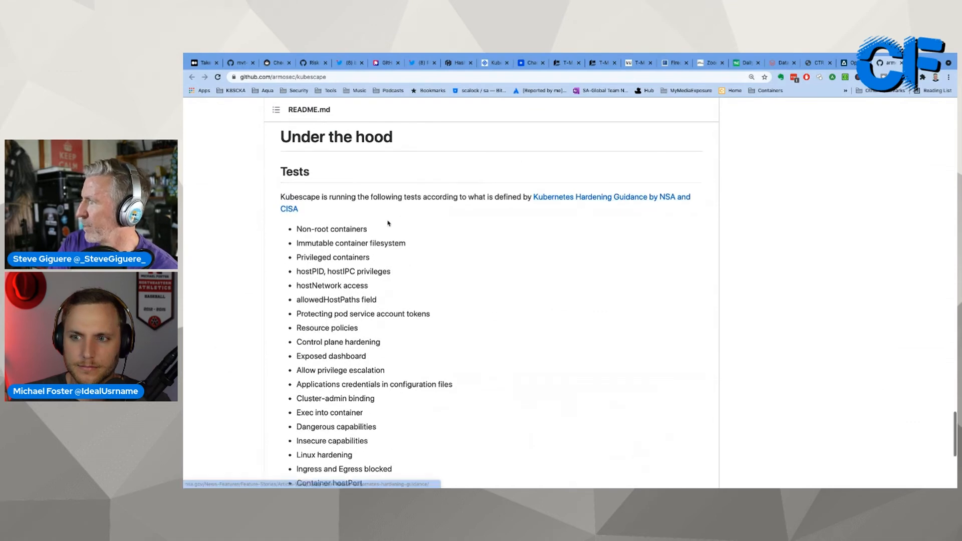
{"action": "scroll", "scroll_direction": "down", "scroll_amount": 3}
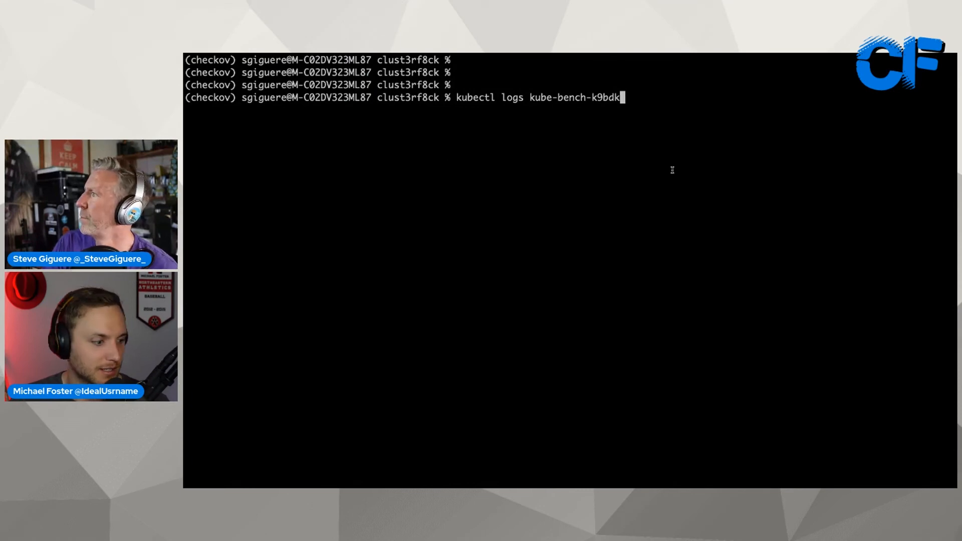
{"action": "mouse_move", "coordinate": [666, 117]}
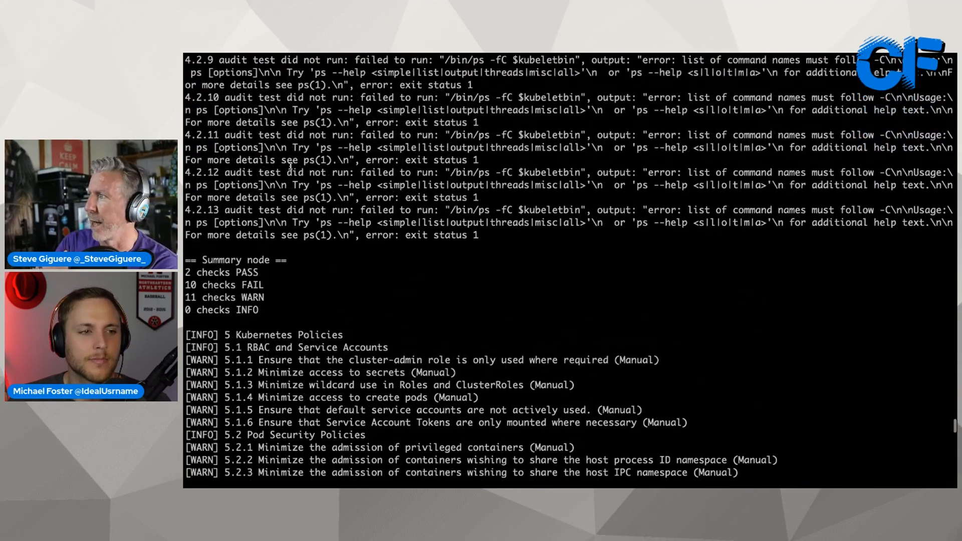
Scroll the kube-bench log to its Summary sections showing 2 pass, 10 fail, 35 warn
{"action": "scroll", "scroll_direction": "up", "scroll_amount": 3}
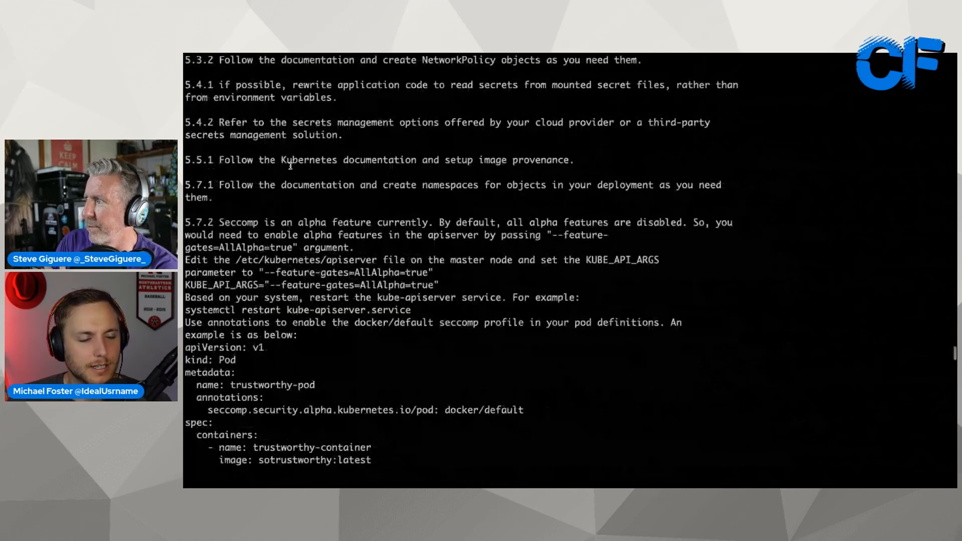
{"action": "scroll", "scroll_direction": "down", "scroll_amount": 3}
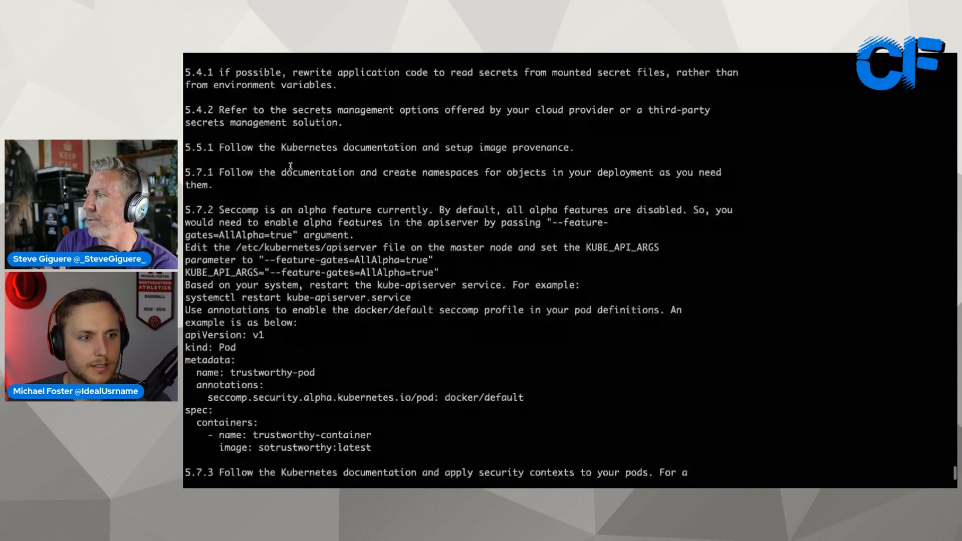
{"action": "scroll", "scroll_direction": "down", "scroll_amount": 3}
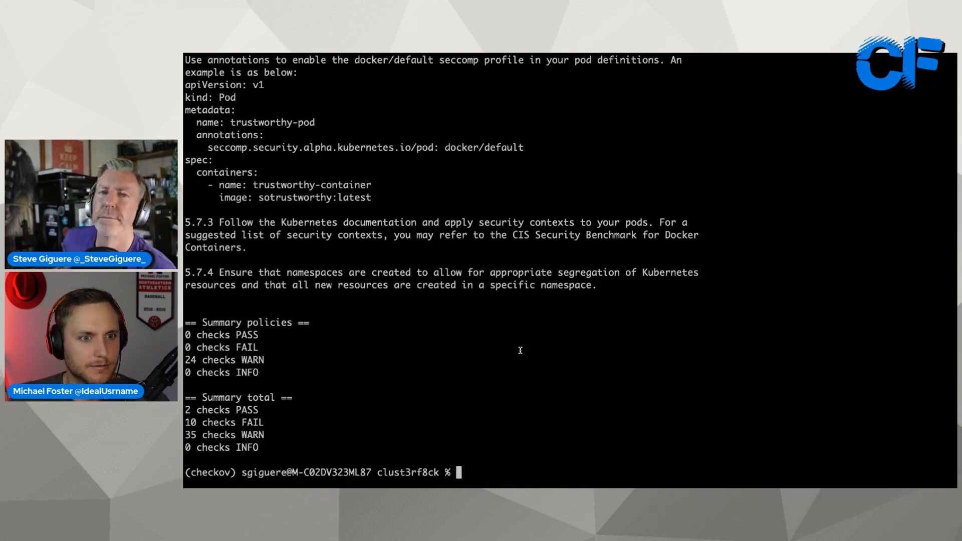